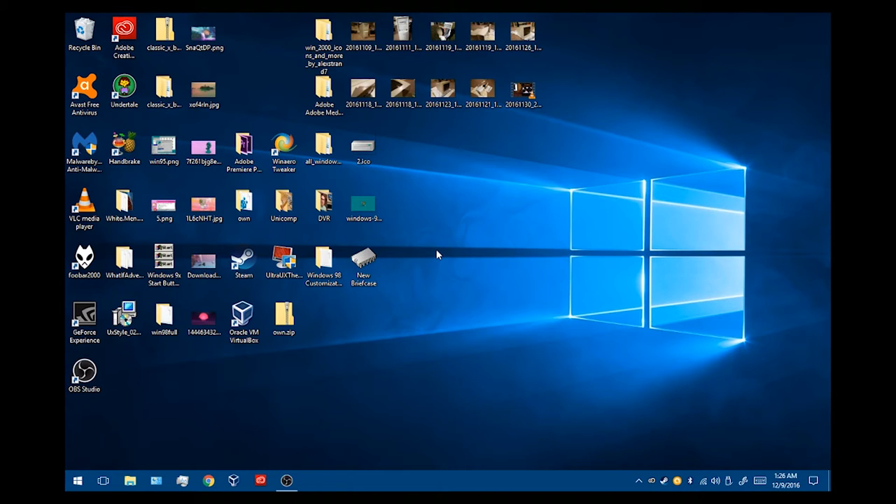
mouse_move(490, 227)
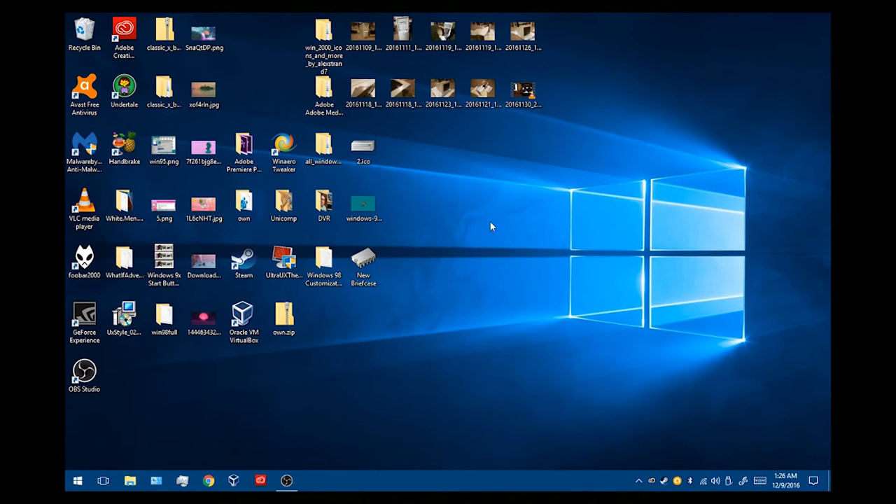
mouse_move(426, 249)
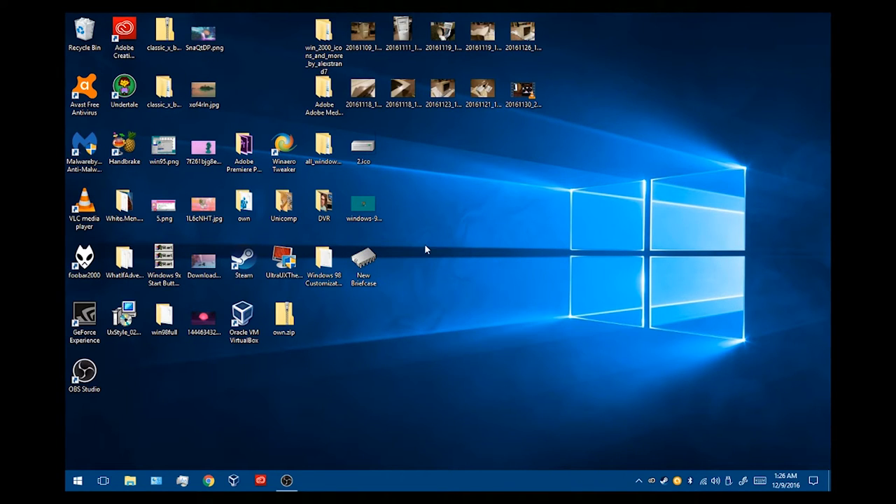
mouse_move(414, 251)
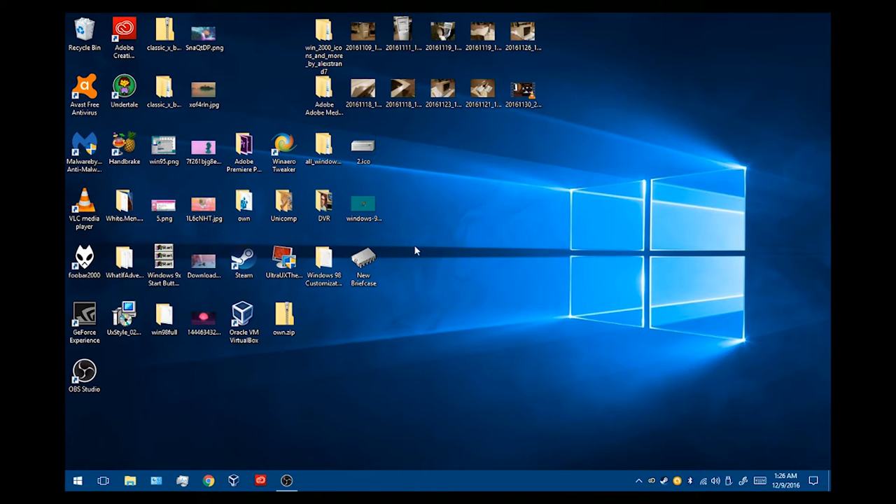
mouse_move(423, 255)
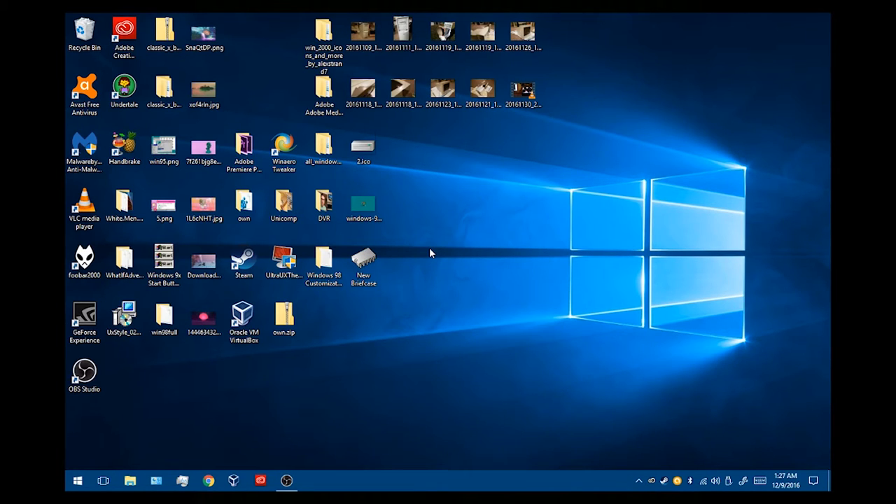
mouse_move(420, 299)
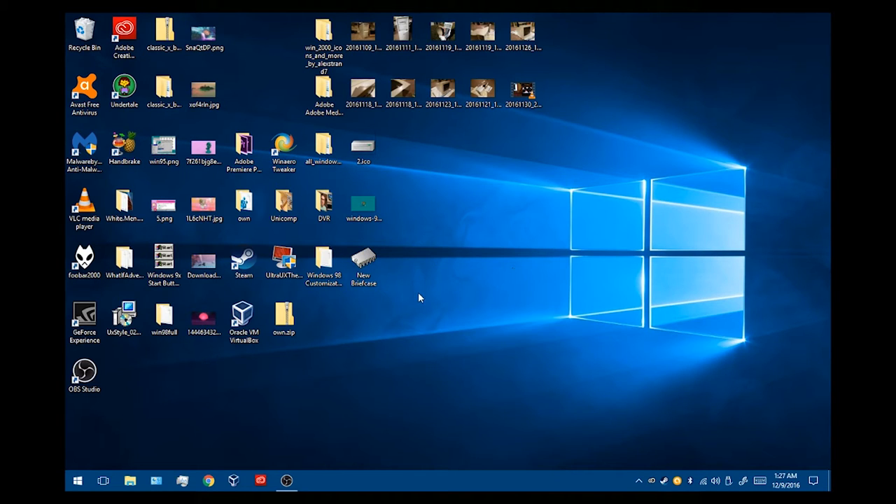
mouse_move(432, 252)
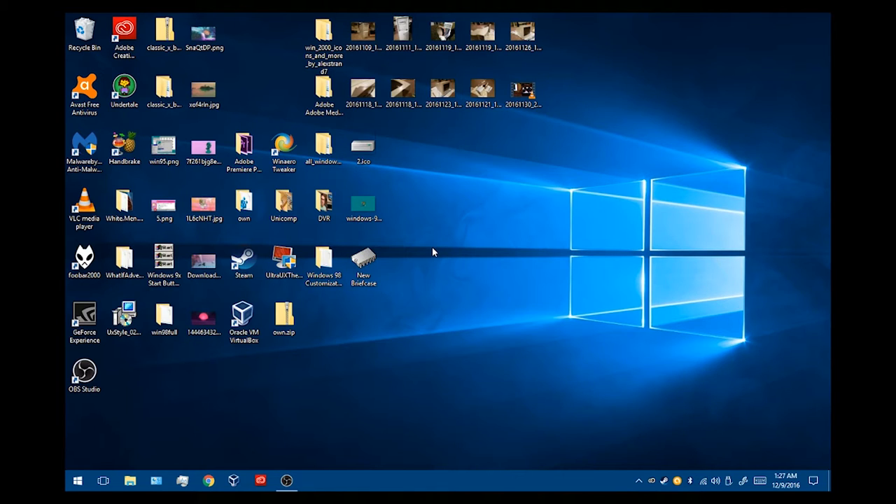
mouse_move(451, 246)
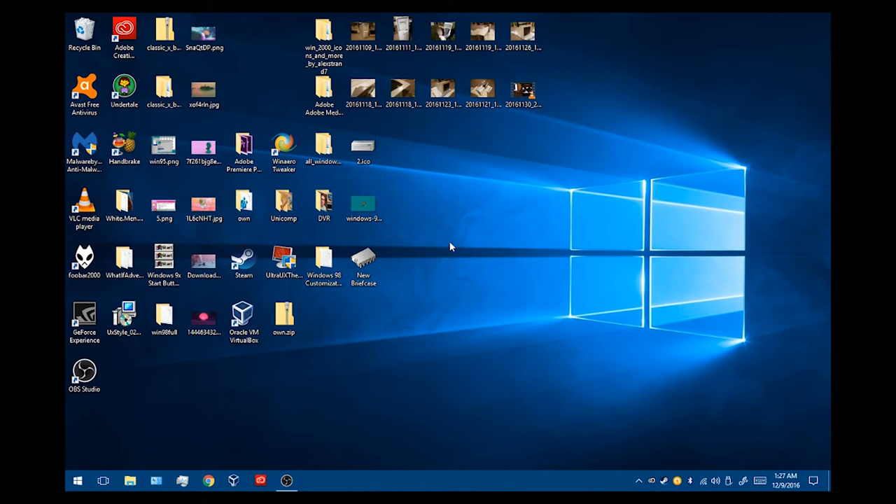
mouse_move(451, 217)
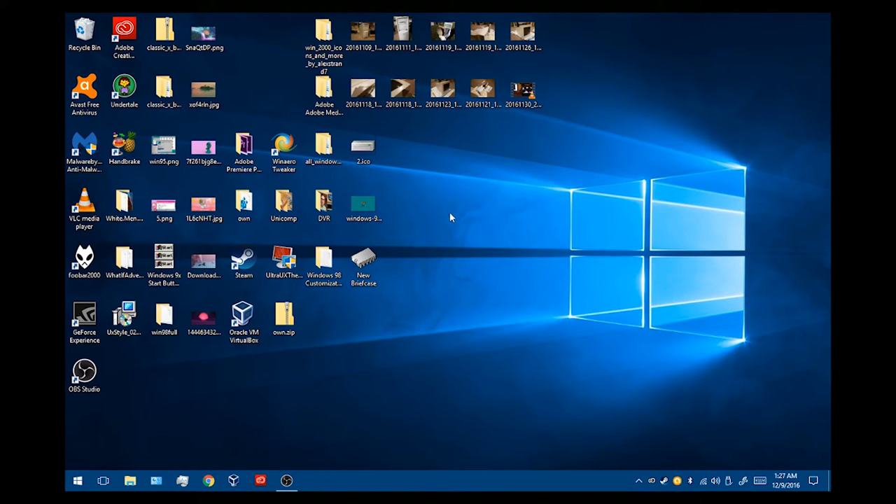
- Search the Start menu for 'disk' to locate Disk Management (diskmgmt.msc)
left_click(78, 480)
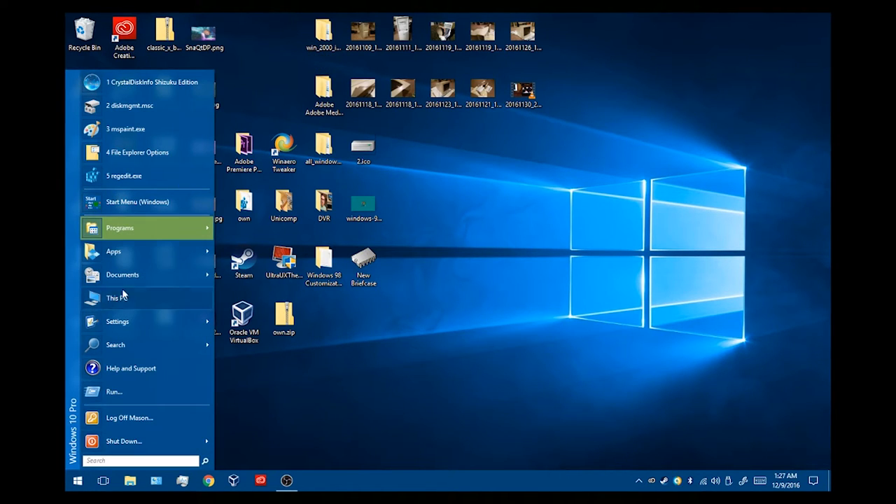
mouse_move(103, 427)
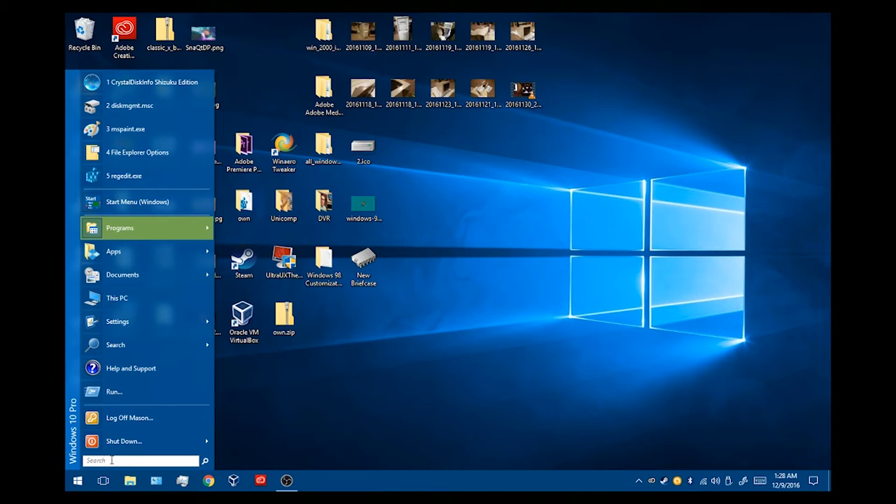
type("d")
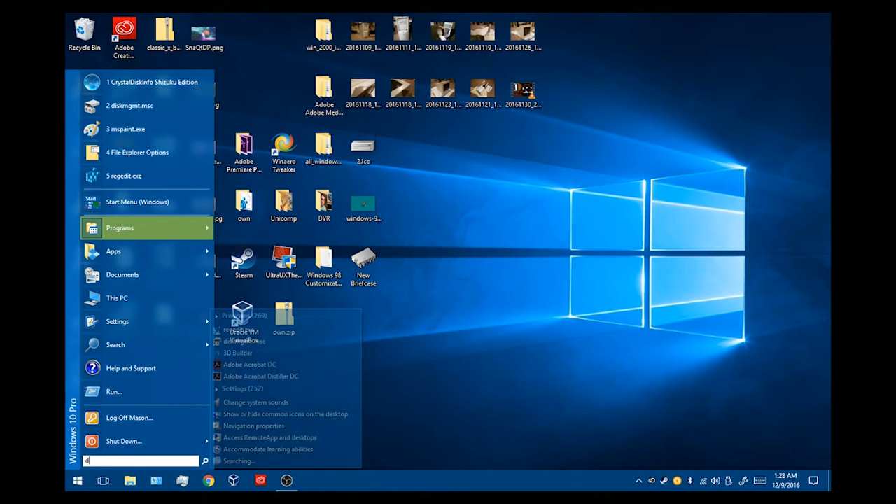
type("iskm")
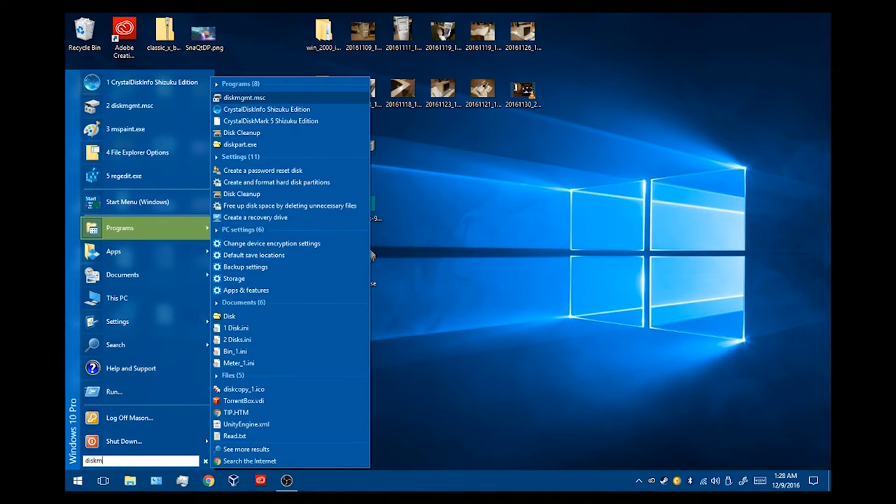
key("Backspace")
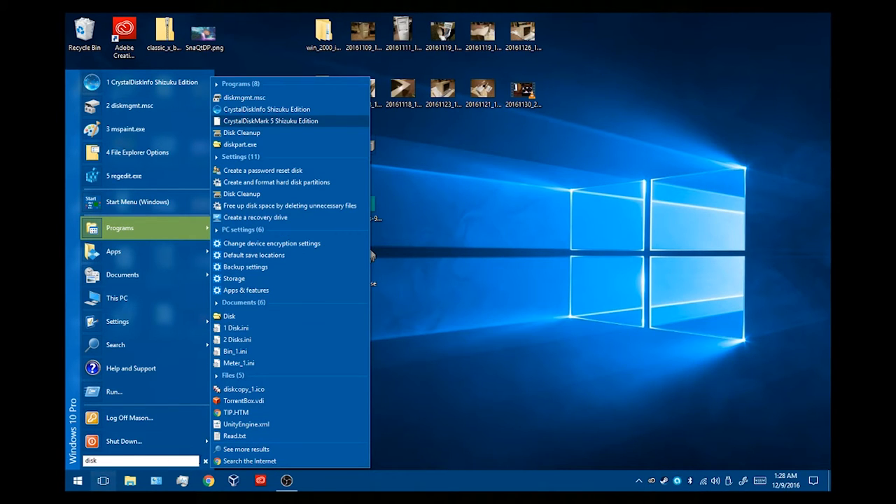
mouse_move(244, 98)
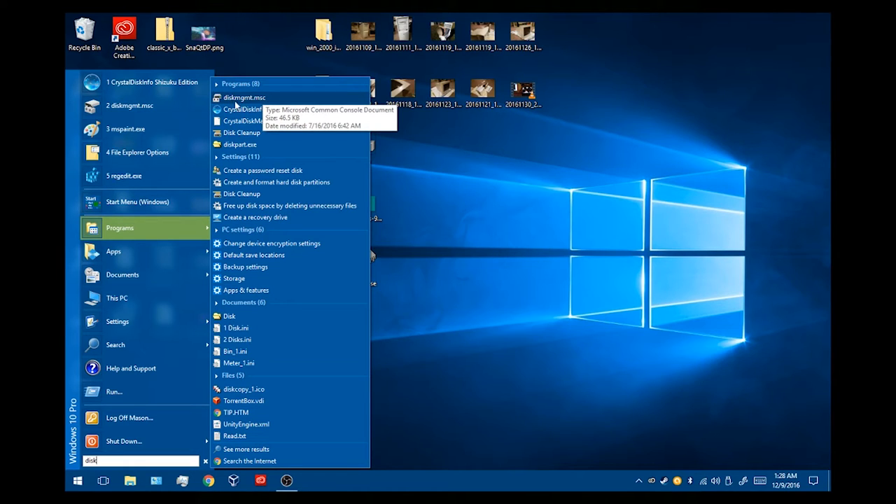
mouse_move(266, 109)
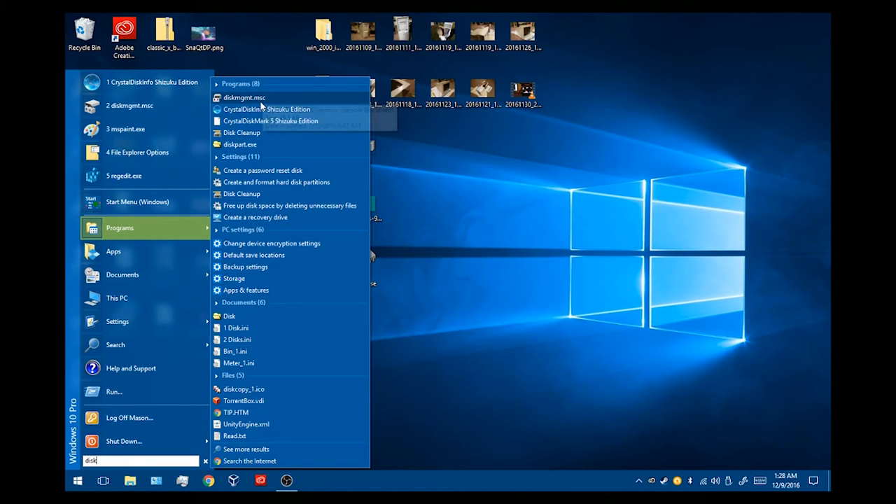
mouse_move(244, 98)
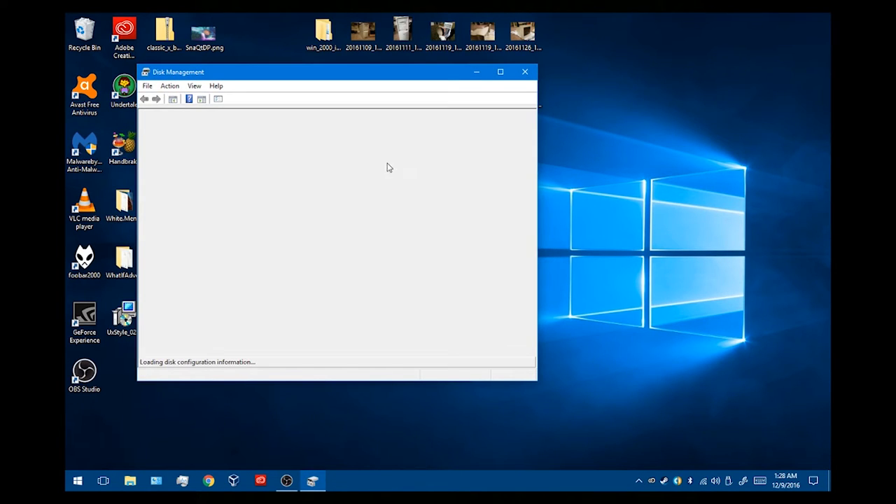
- Maximize Disk Management to review the partitions on Disk 0, Disk 1 and Disk 2
left_click(501, 71)
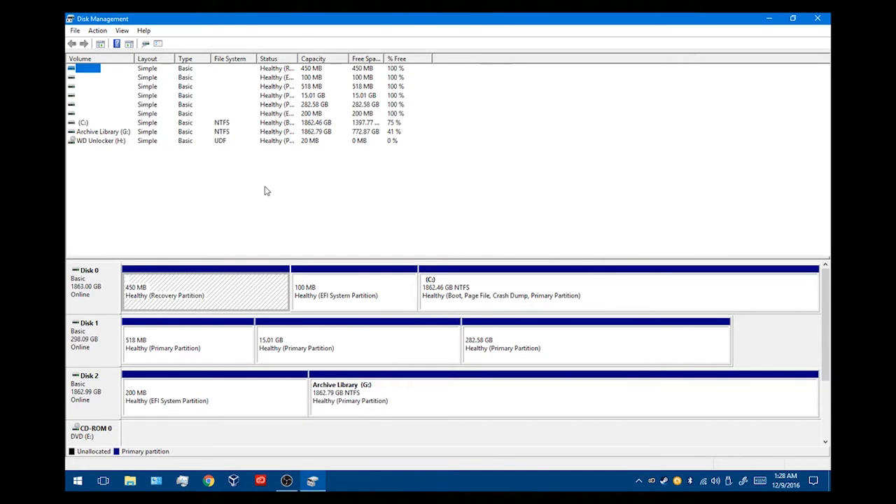
mouse_move(509, 176)
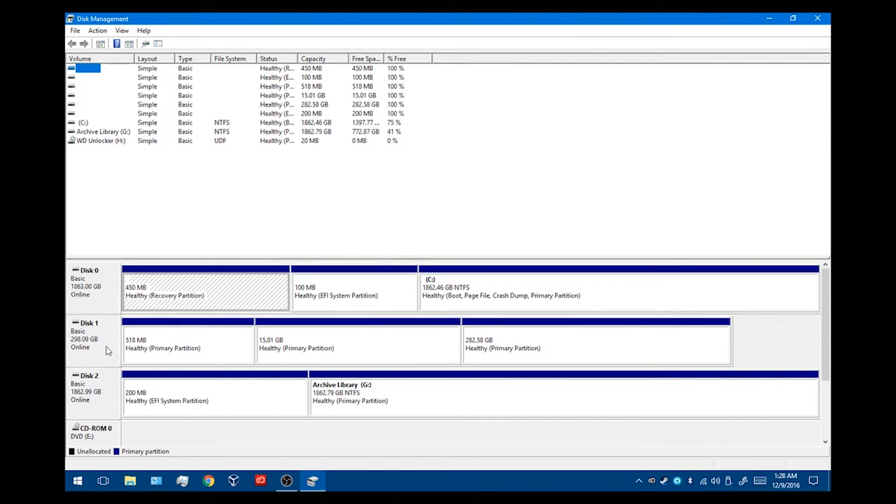
mouse_move(406, 365)
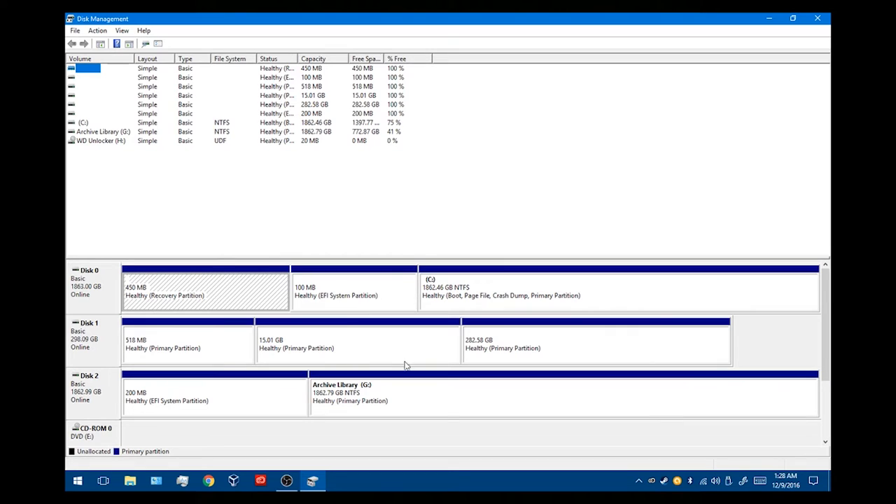
mouse_move(115, 347)
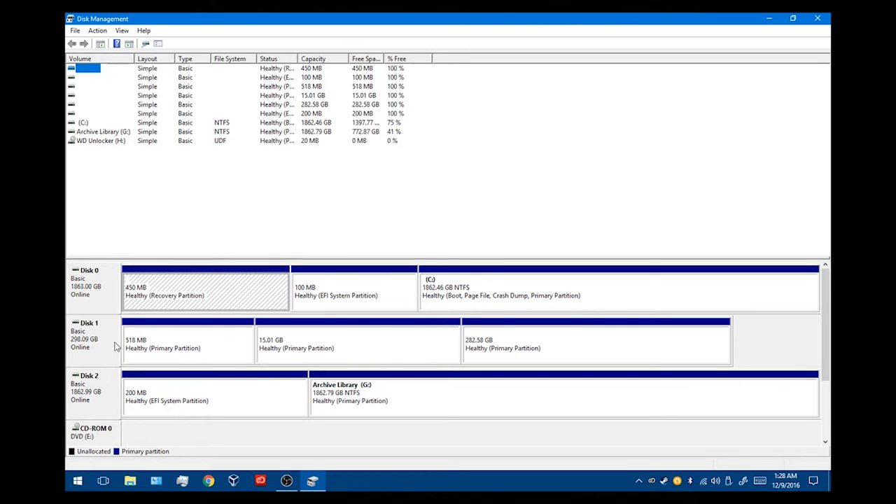
mouse_move(105, 358)
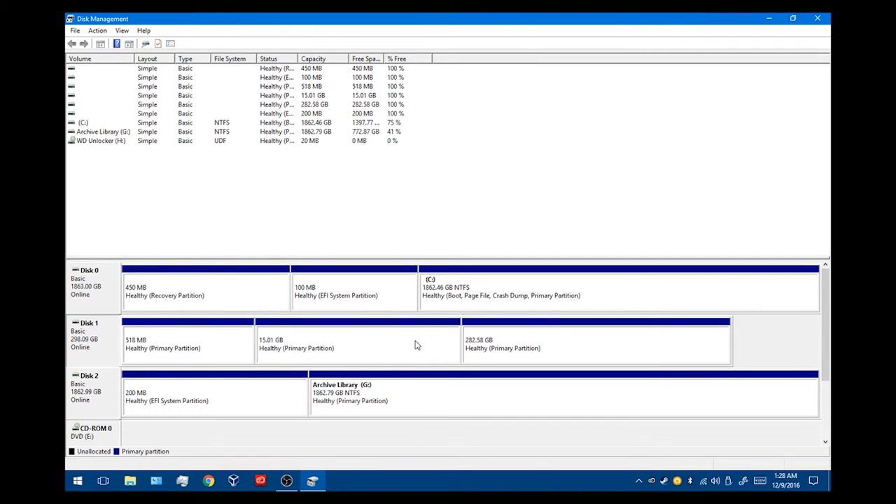
mouse_move(273, 343)
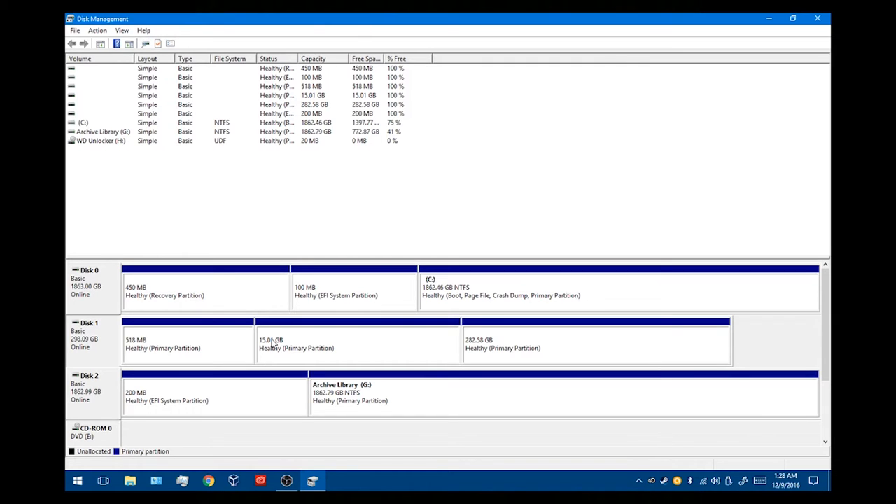
mouse_move(473, 353)
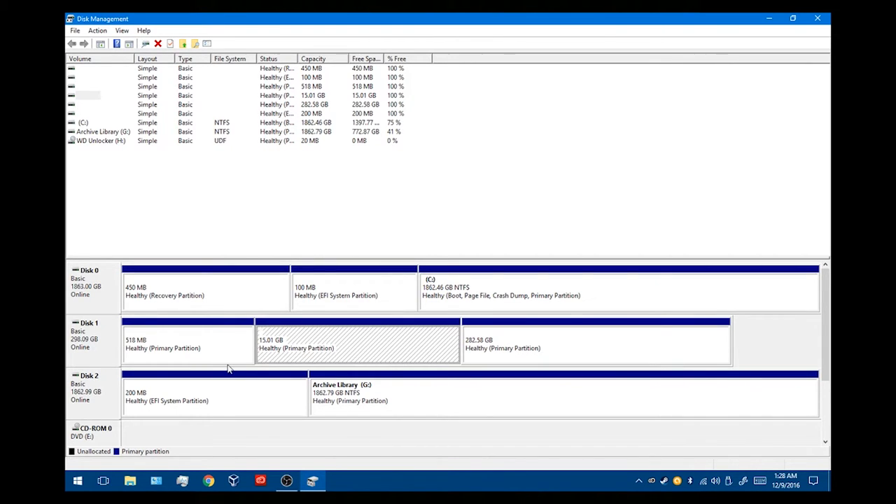
left_click(187, 343)
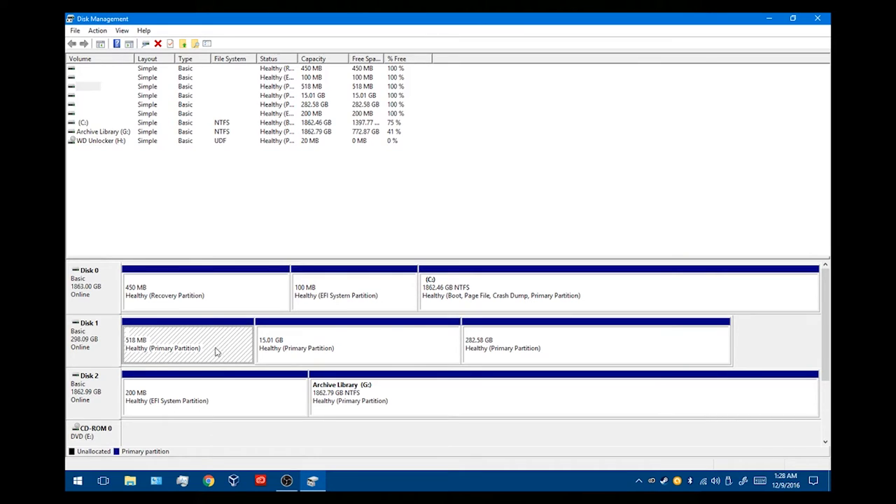
mouse_move(174, 358)
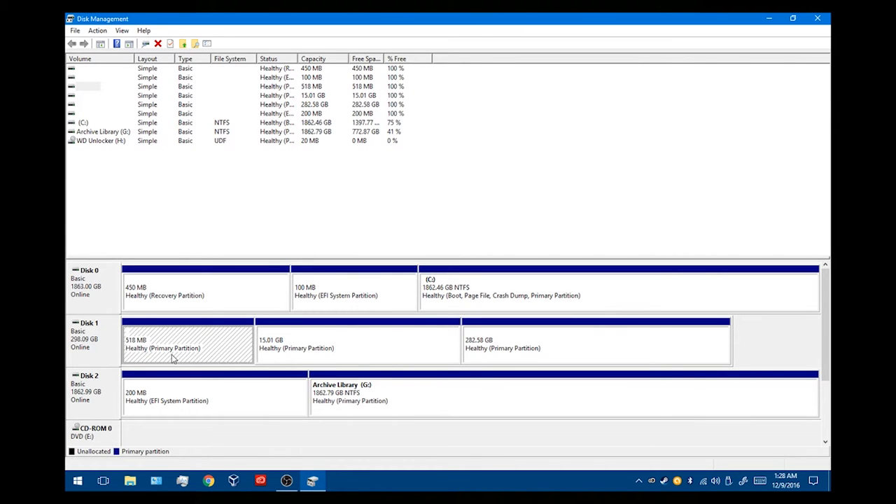
mouse_move(215, 353)
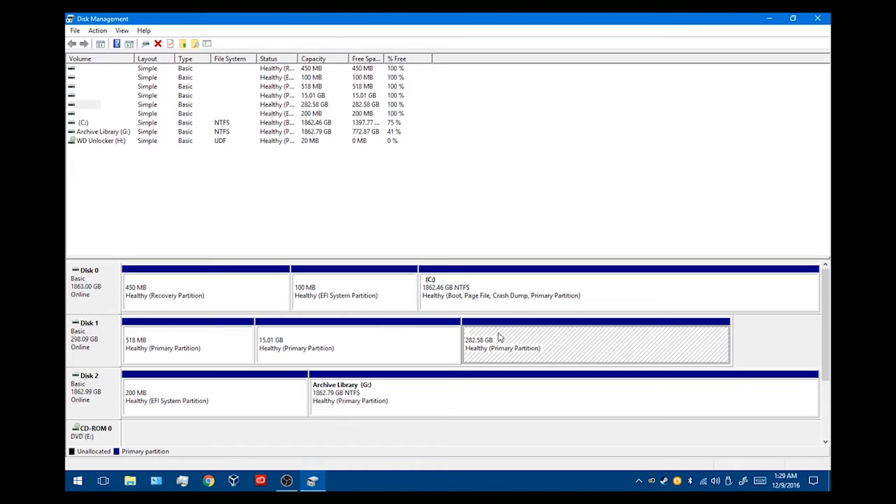
mouse_move(585, 336)
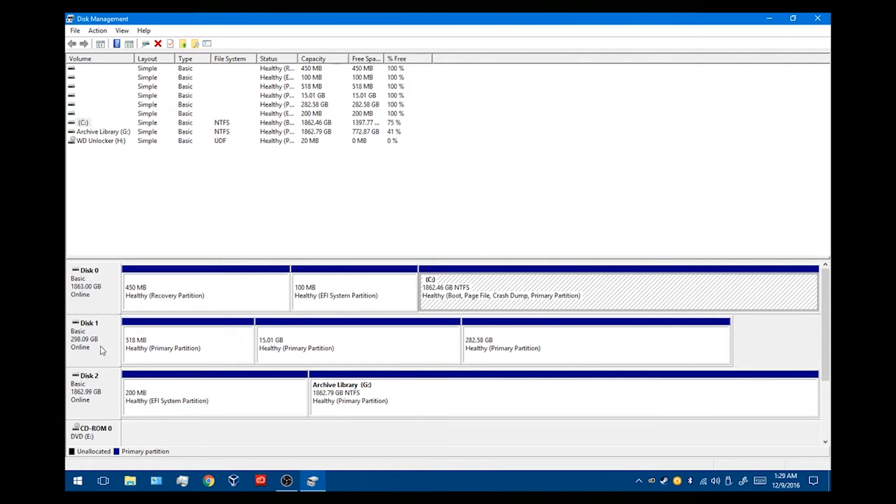
left_click(353, 290)
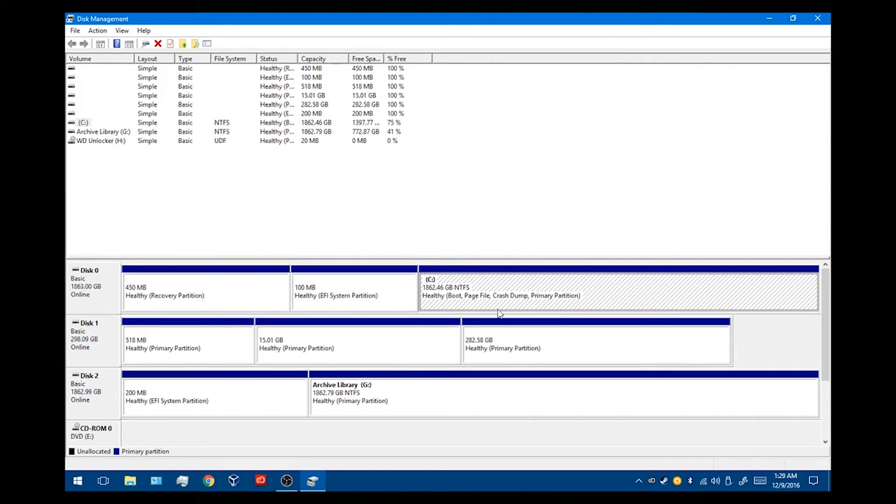
mouse_move(546, 274)
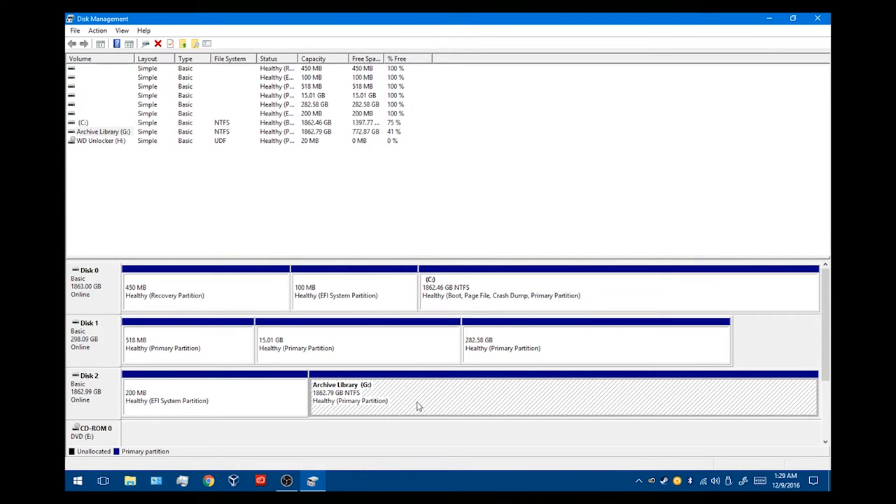
mouse_move(395, 403)
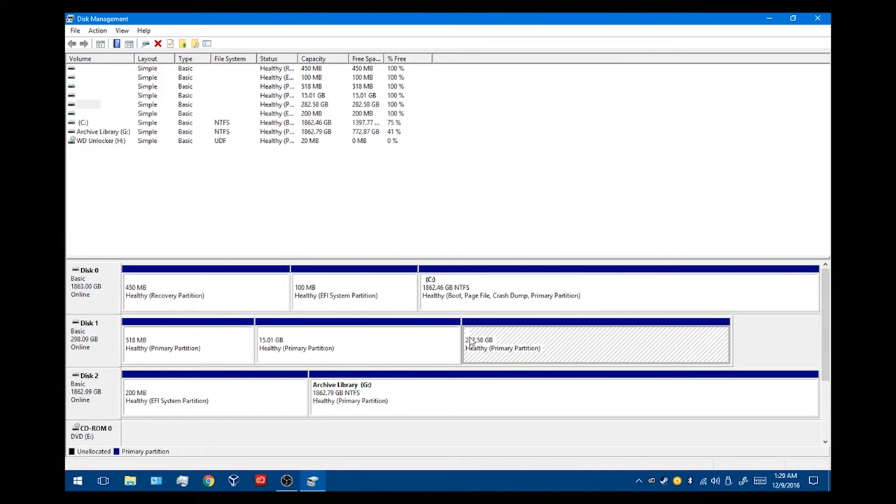
mouse_move(498, 341)
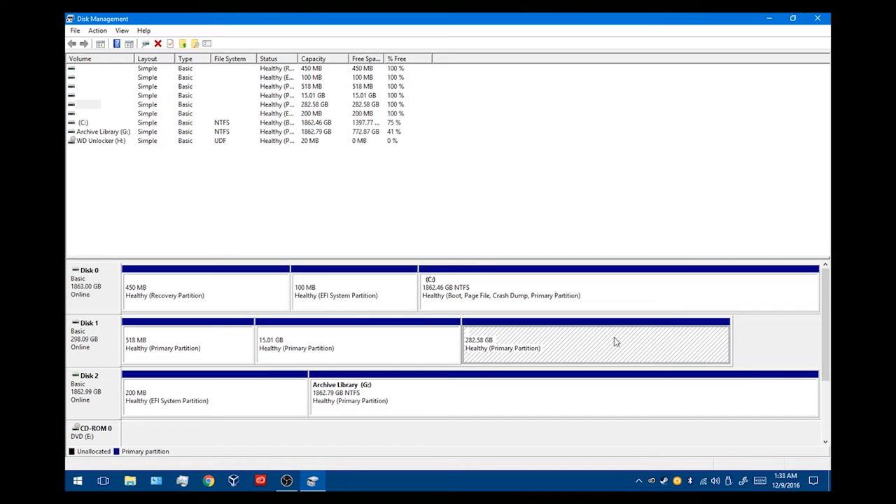
mouse_move(587, 342)
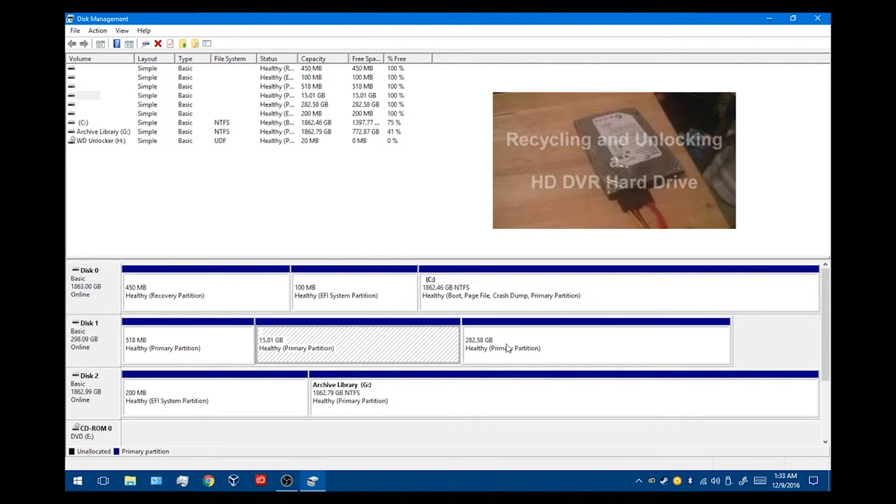
mouse_move(273, 322)
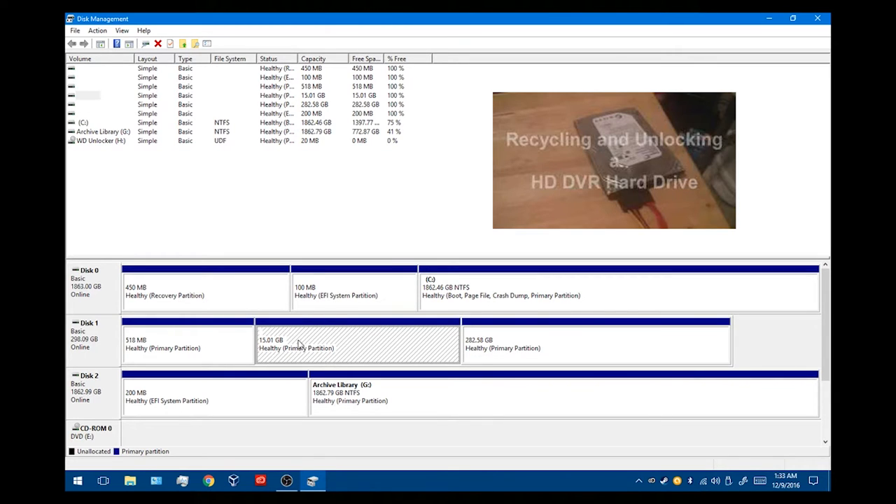
mouse_move(507, 341)
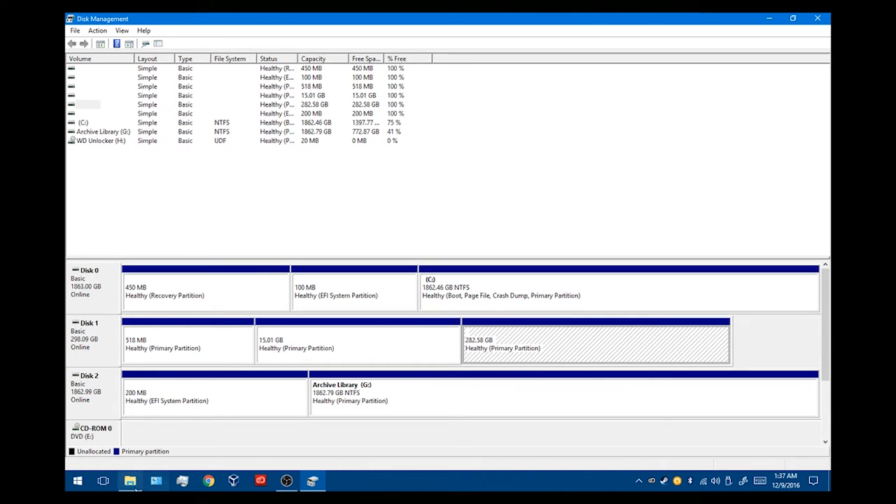
- Inspect Disk 1's three partitions: 518 MB, 15.01 GB and 282.58 GB
left_click(129, 482)
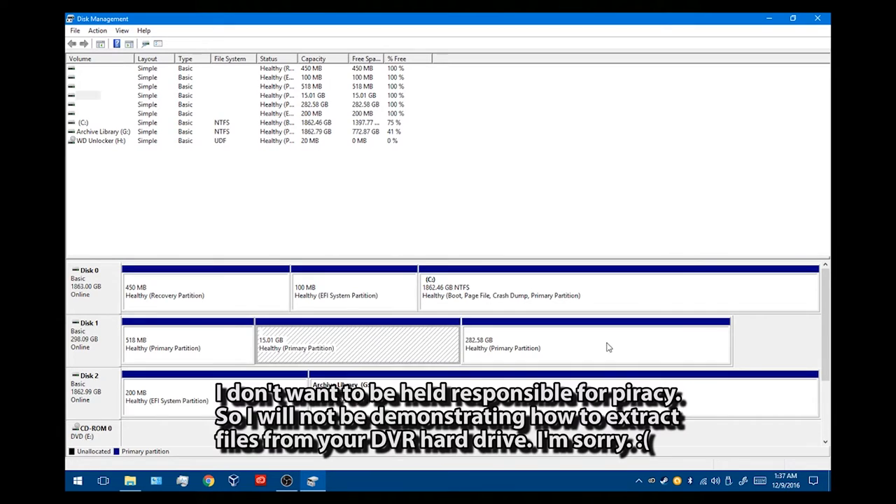
left_click(357, 343)
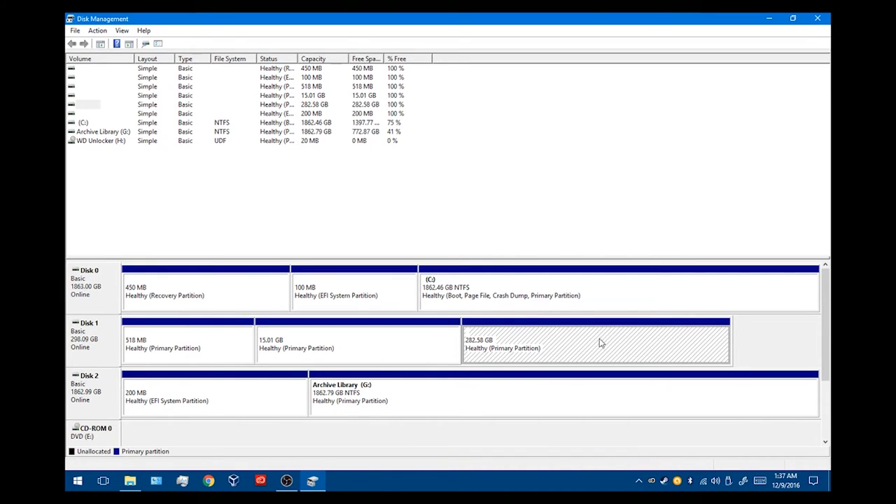
left_click(357, 343)
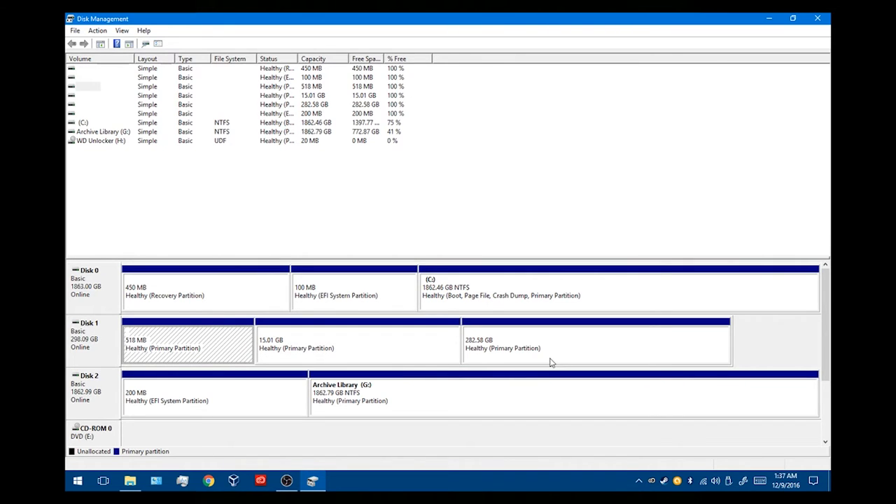
mouse_move(389, 372)
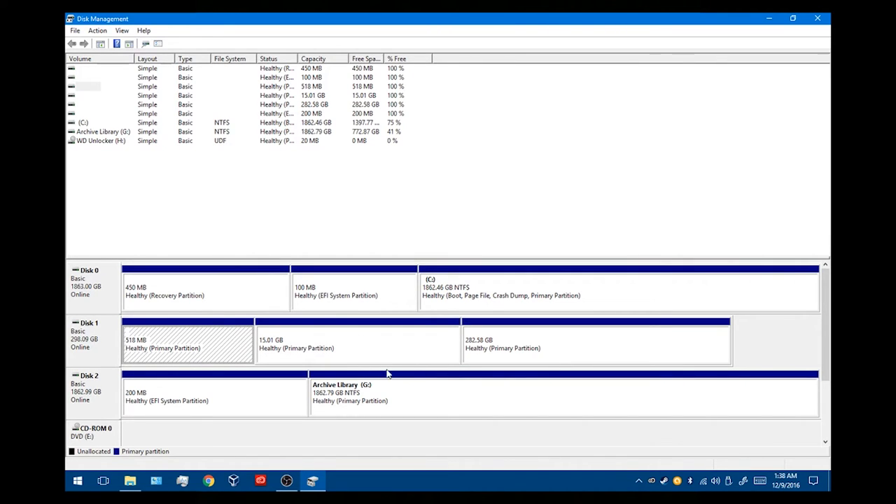
mouse_move(440, 380)
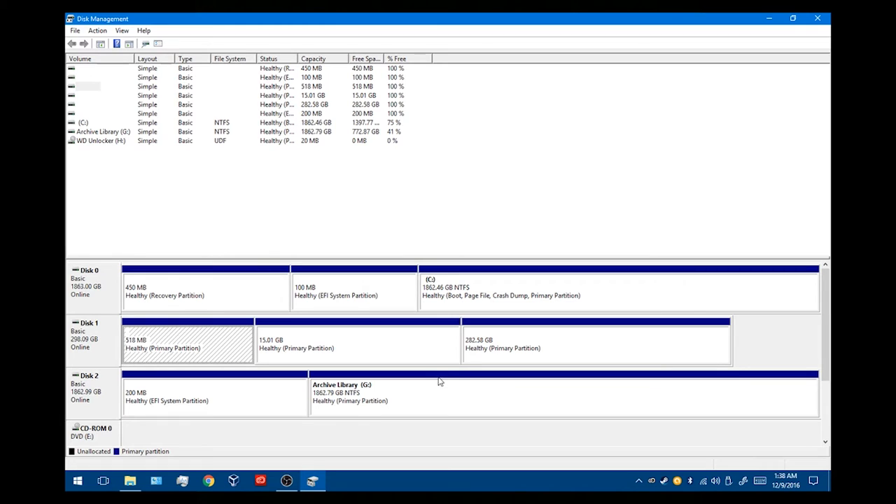
left_click(595, 343)
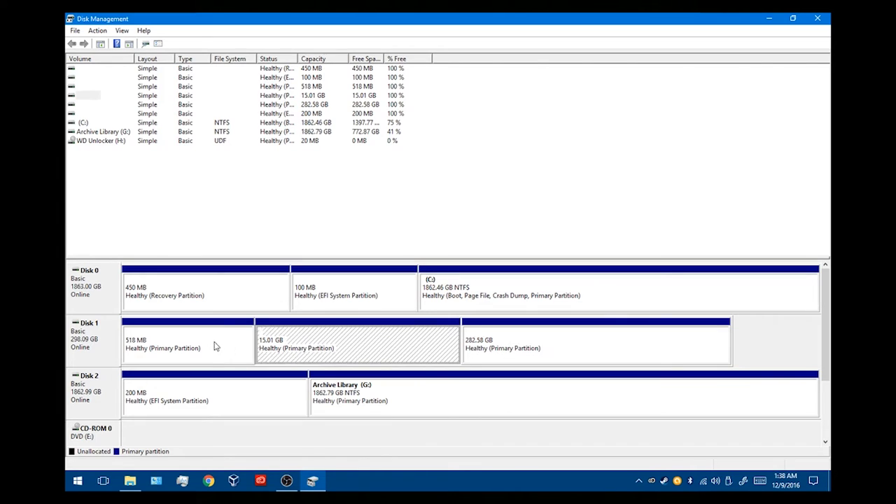
left_click(595, 343)
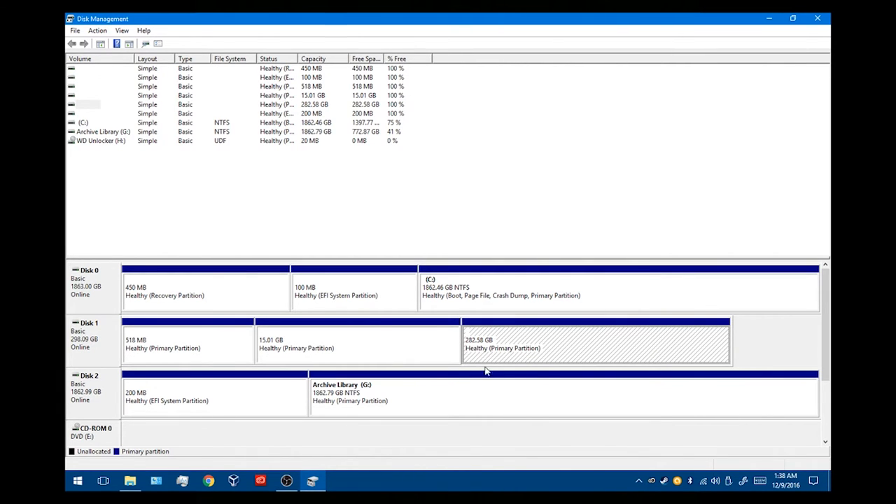
mouse_move(473, 364)
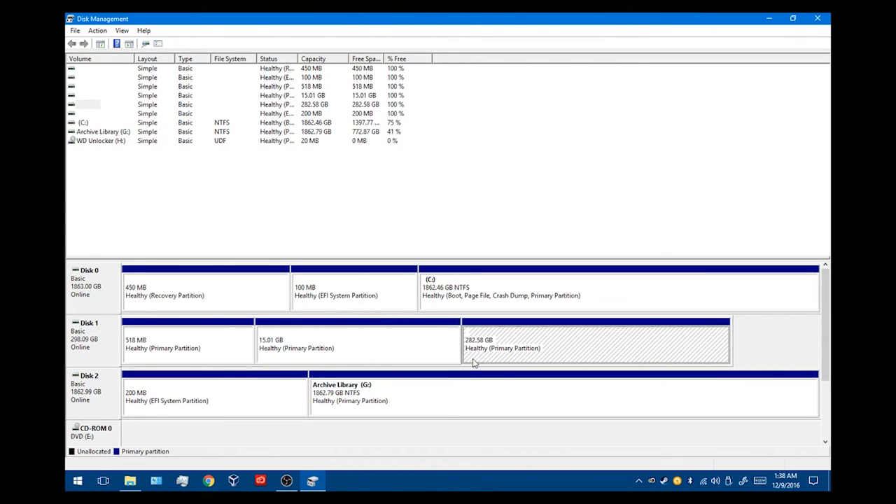
left_click(357, 343)
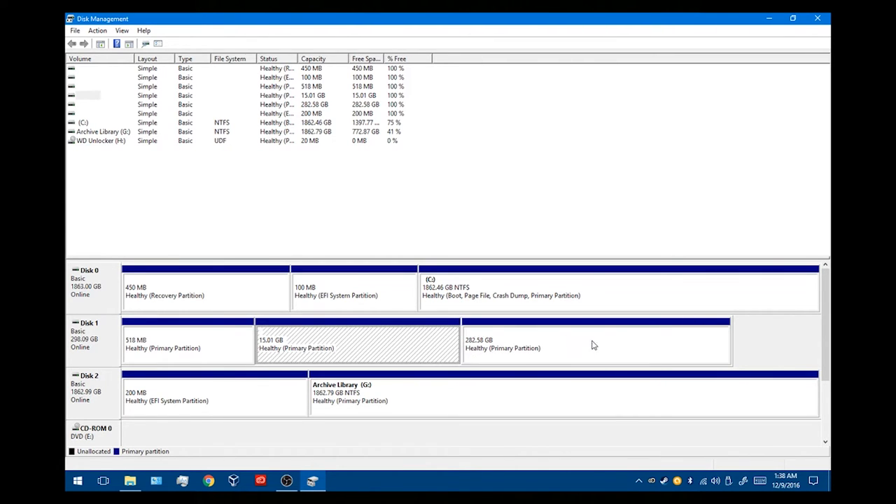
left_click(595, 342)
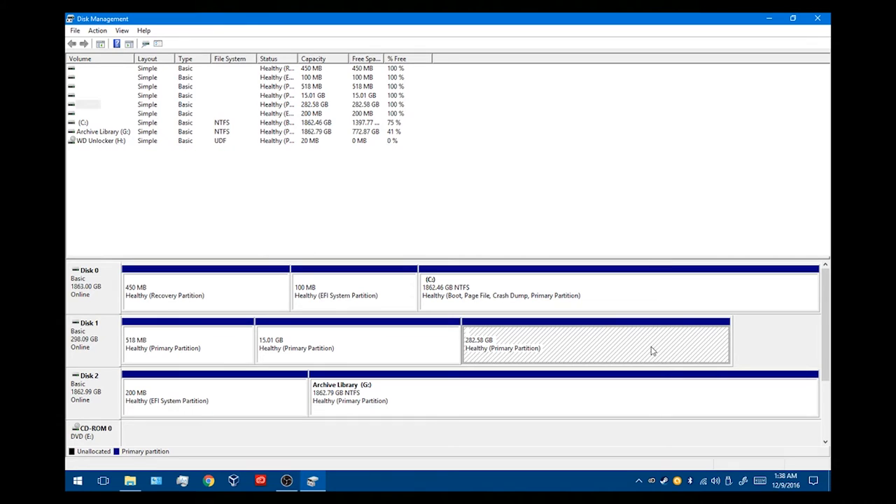
mouse_move(129, 367)
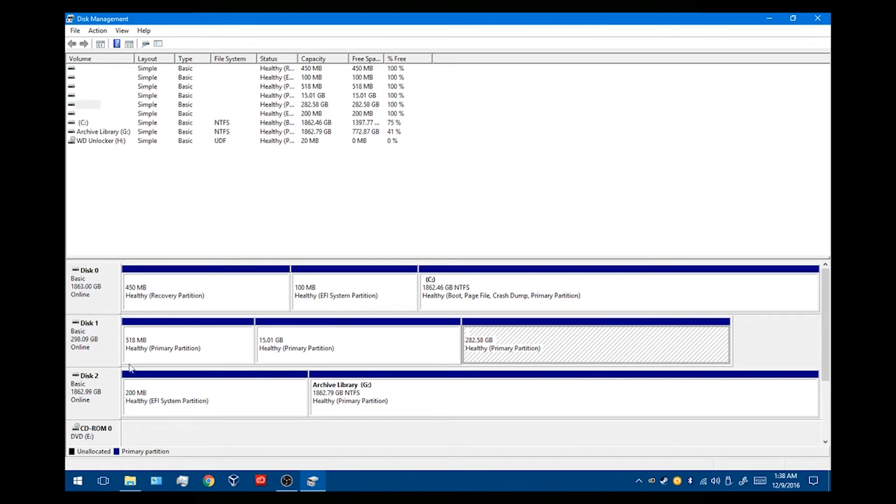
mouse_move(185, 347)
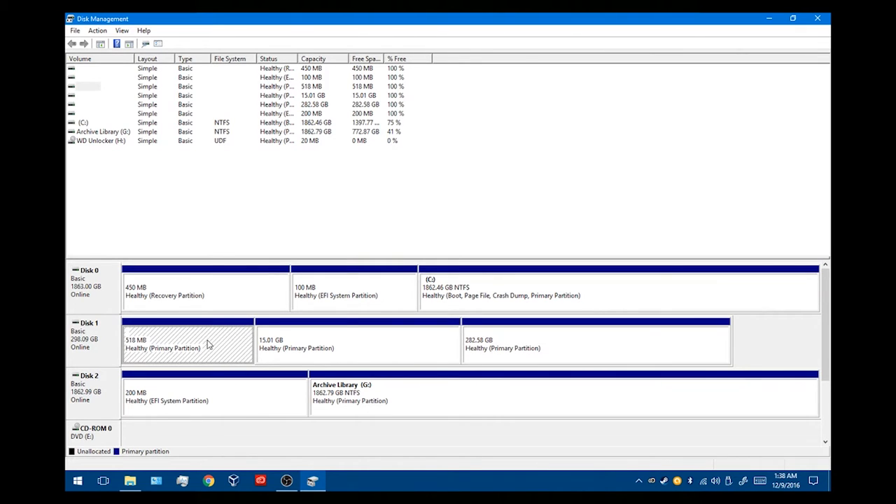
- Delete the 518 MB, 15.01 GB and 282.58 GB partitions, leaving Disk 1 unallocated
left_click(247, 301)
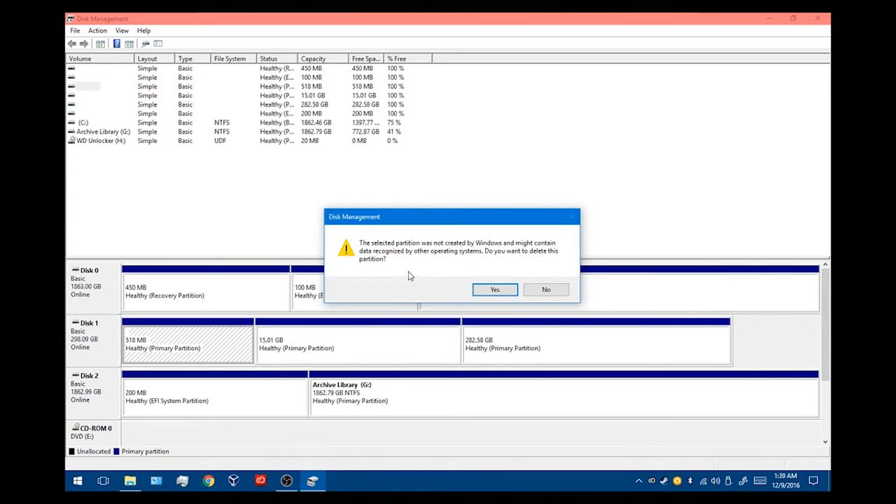
mouse_move(496, 262)
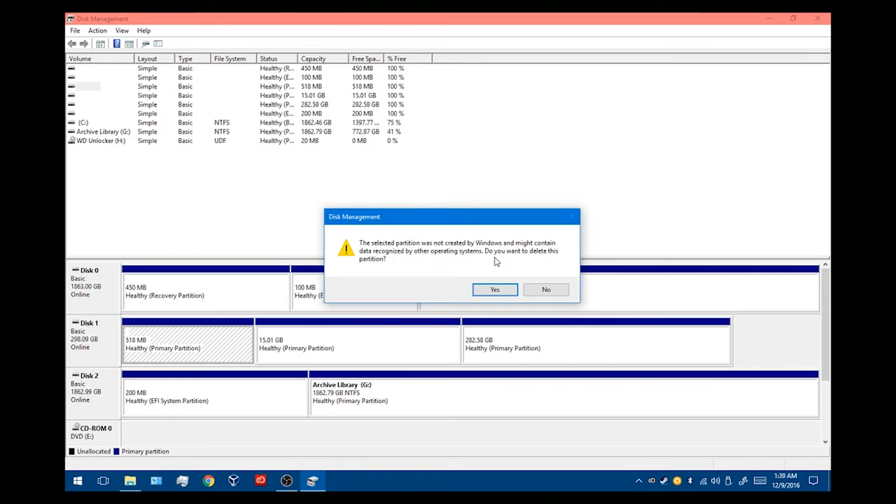
mouse_move(431, 289)
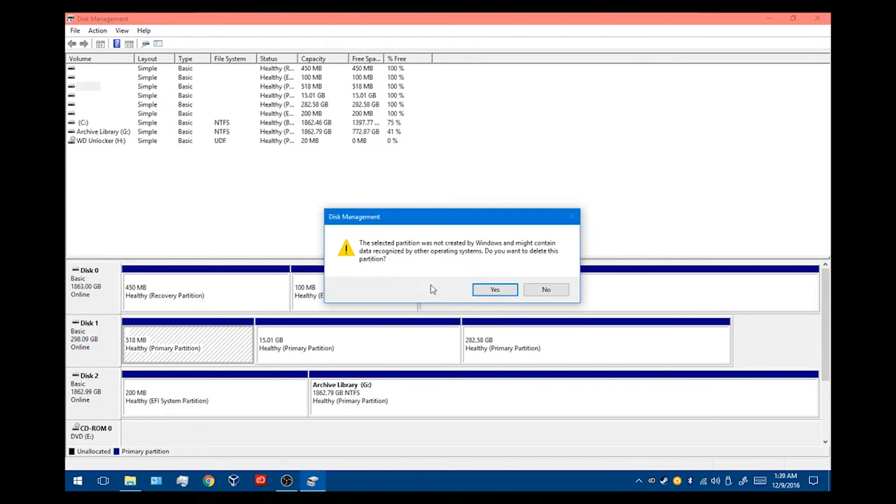
left_click(494, 288)
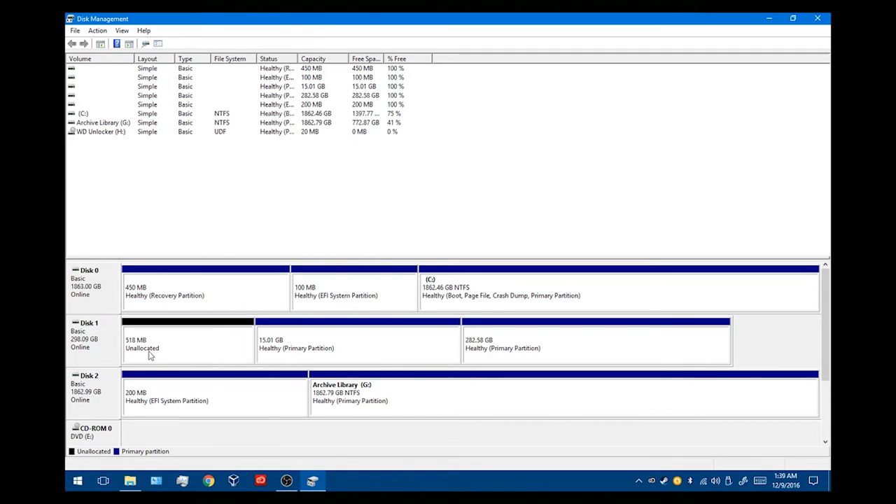
mouse_move(374, 353)
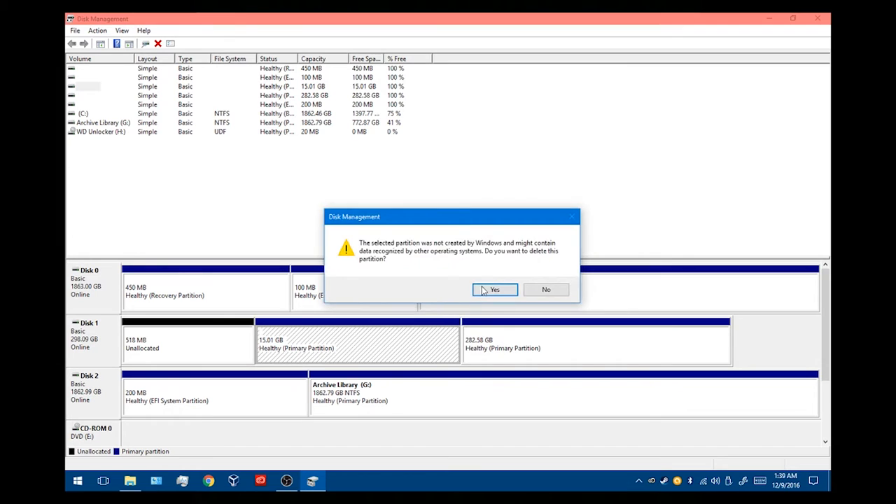
left_click(495, 288)
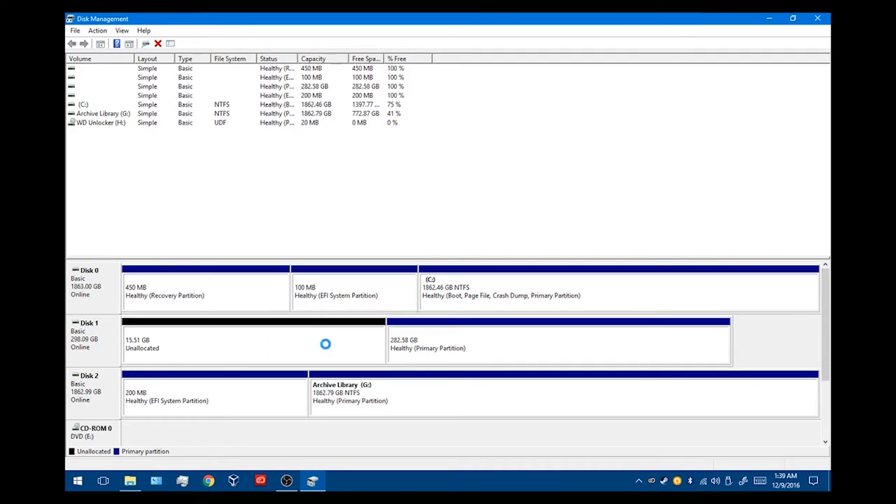
right_click(557, 343)
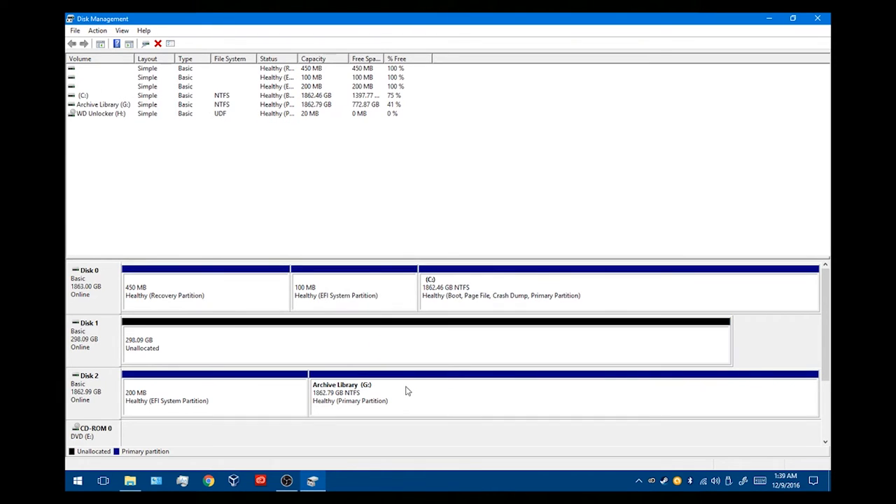
mouse_move(656, 319)
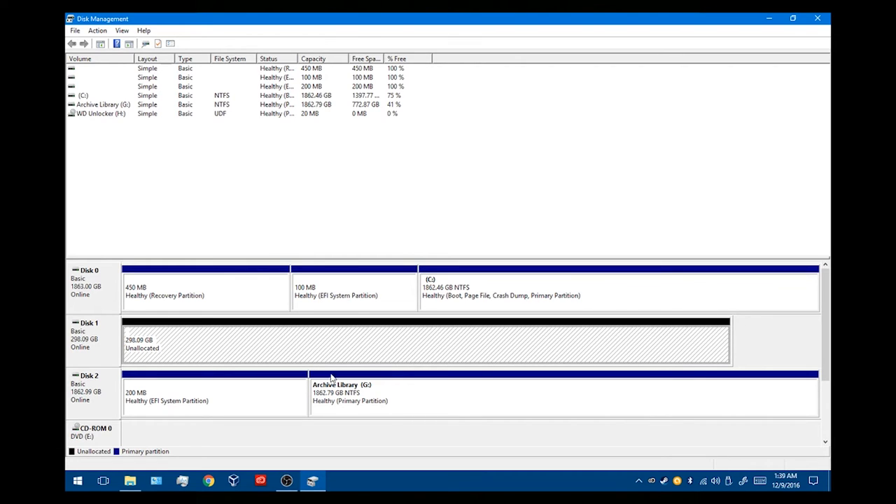
mouse_move(123, 350)
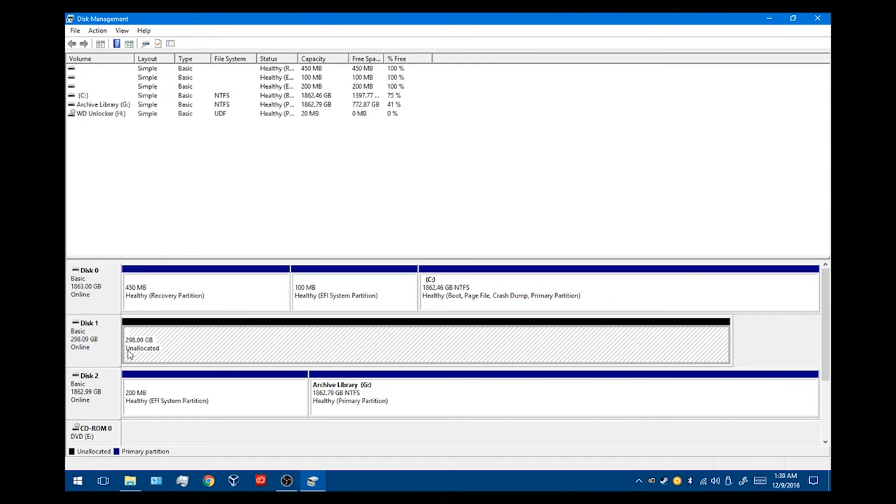
mouse_move(756, 345)
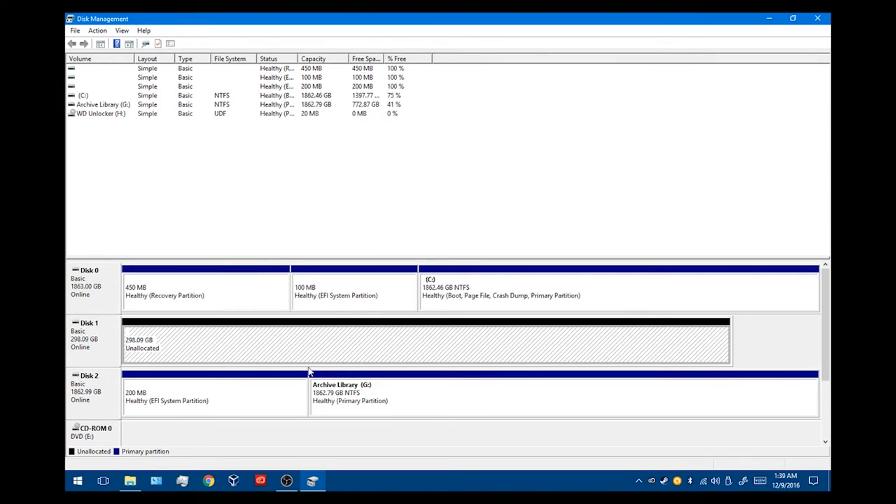
mouse_move(161, 371)
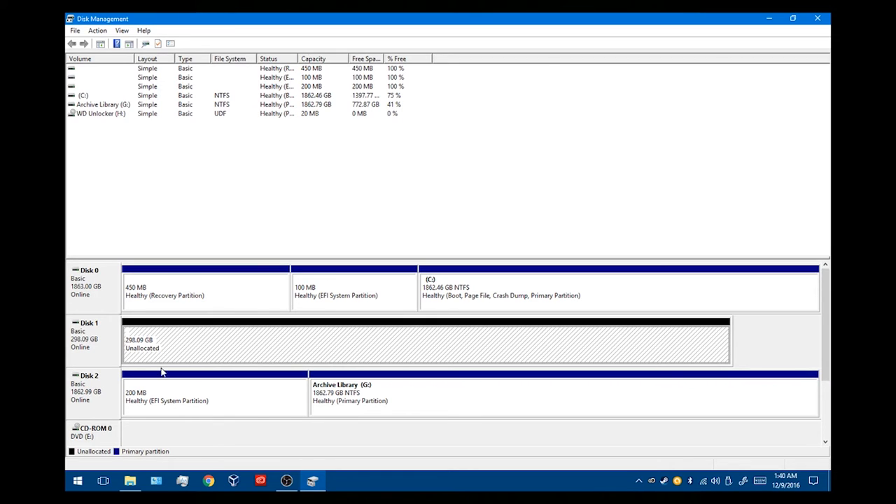
mouse_move(446, 403)
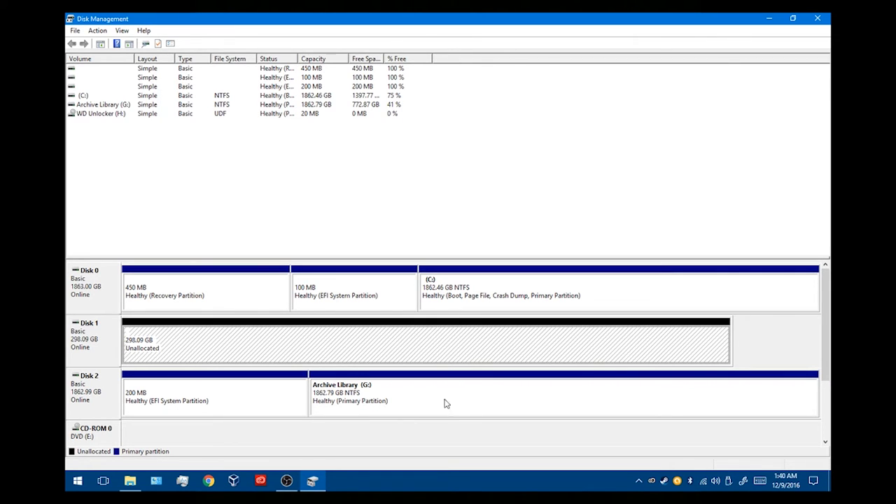
- Start a New Simple Volume on Disk 1's unallocated space at the full 305243 MB size
right_click(425, 343)
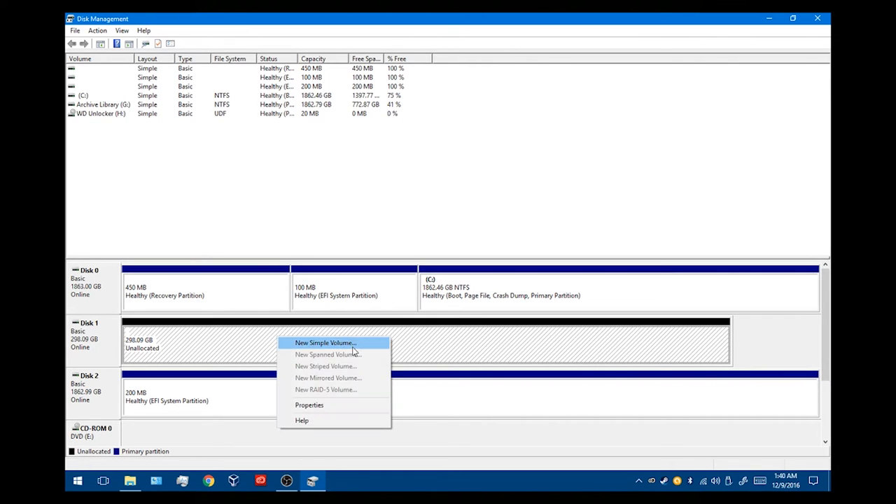
left_click(324, 341)
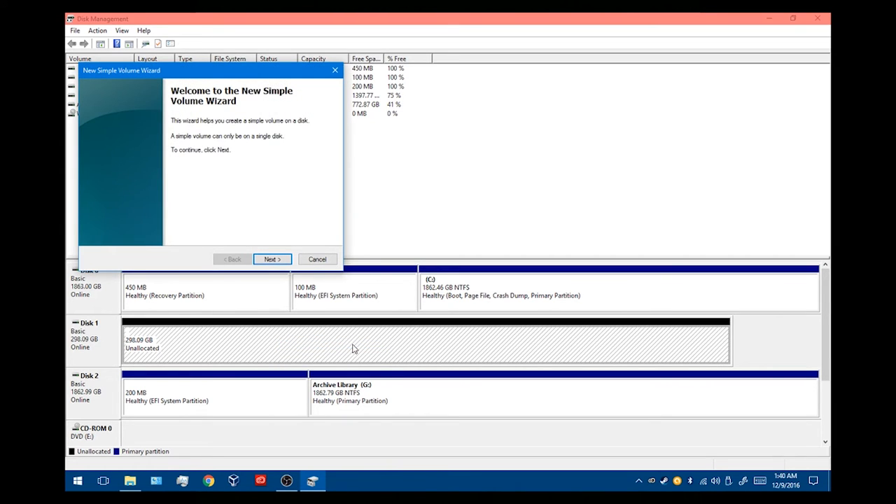
left_click(272, 259)
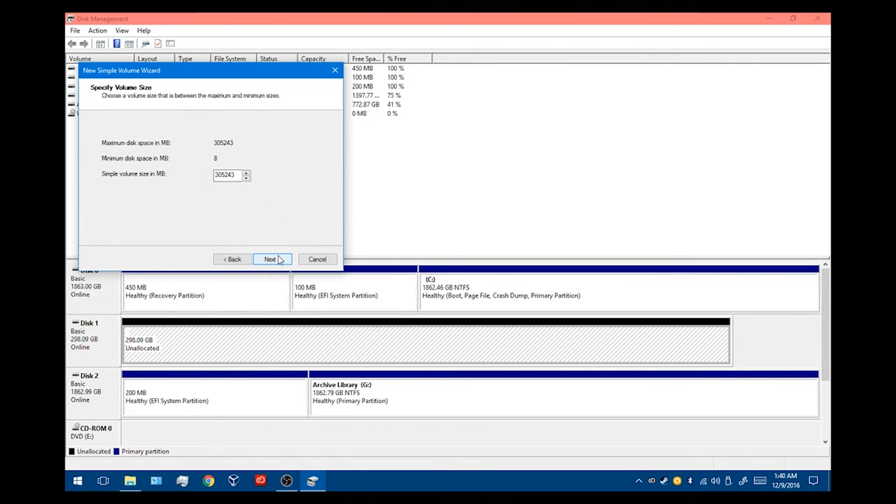
left_click(271, 259)
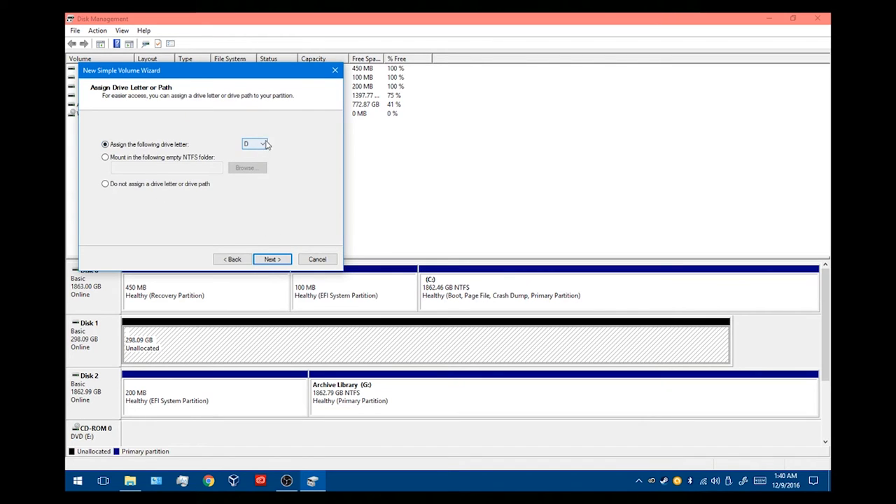
left_click(262, 143)
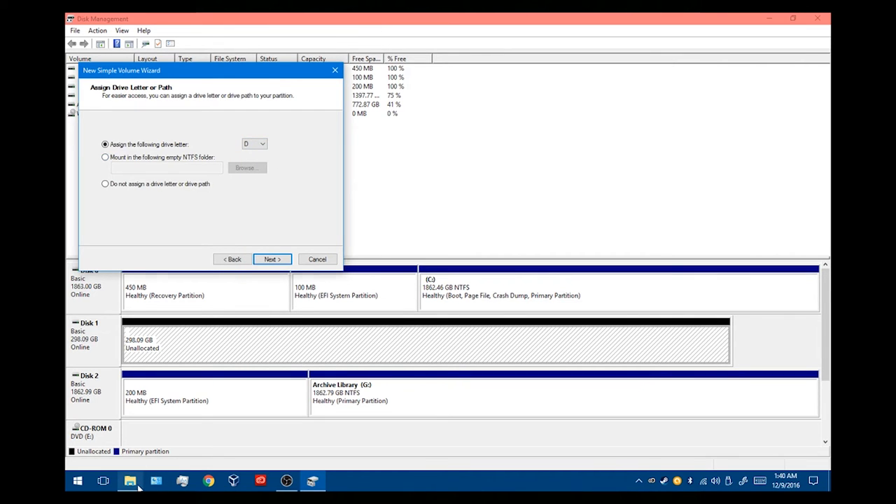
left_click(129, 481)
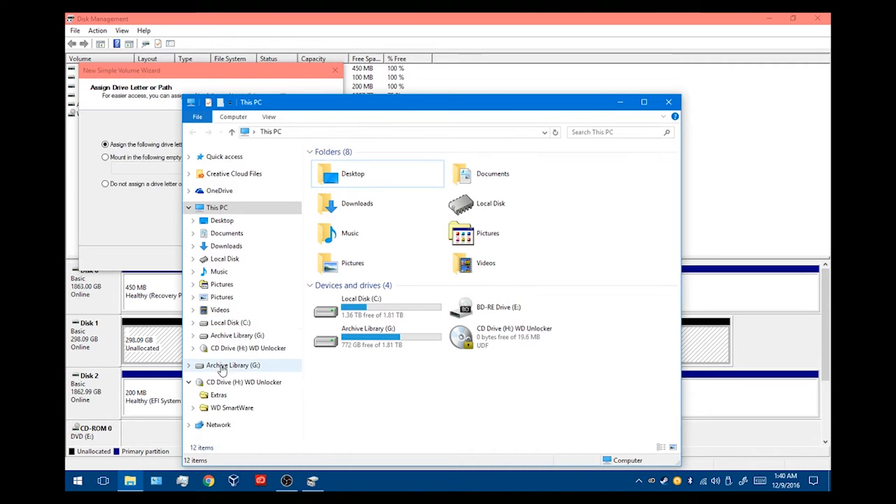
mouse_move(265, 376)
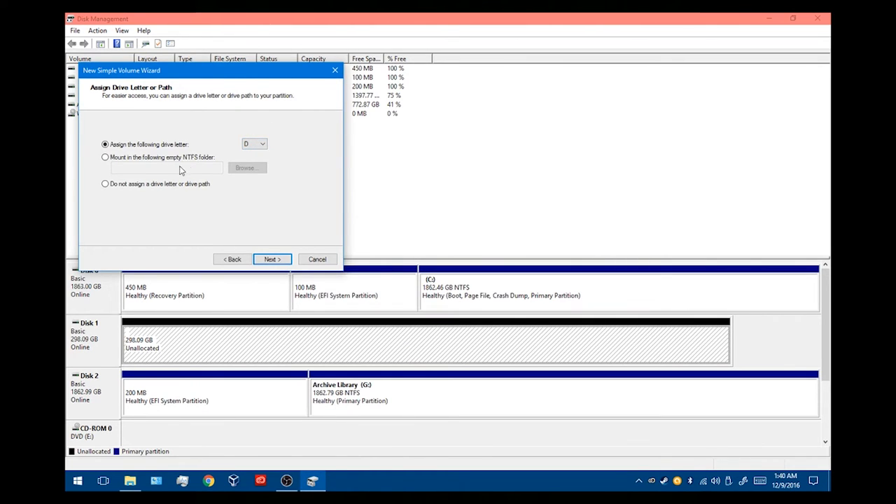
mouse_move(112, 182)
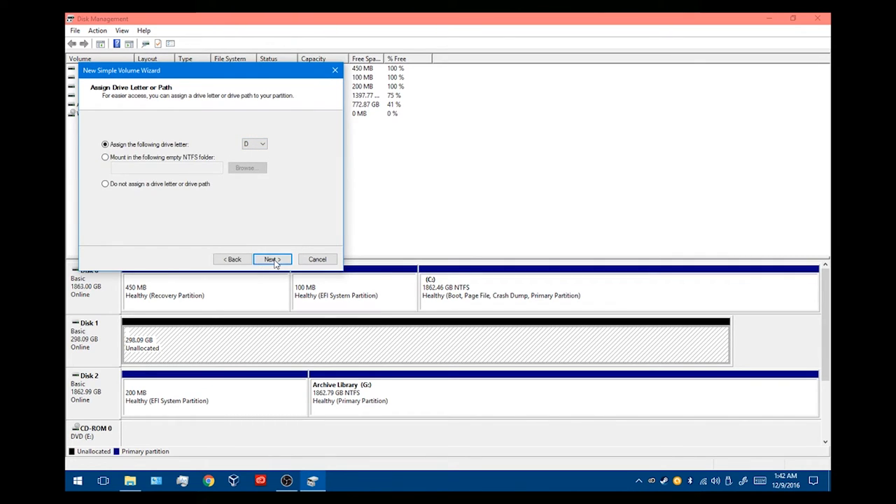
- Accept drive letter D and keep NTFS with the default allocation unit size
left_click(271, 259)
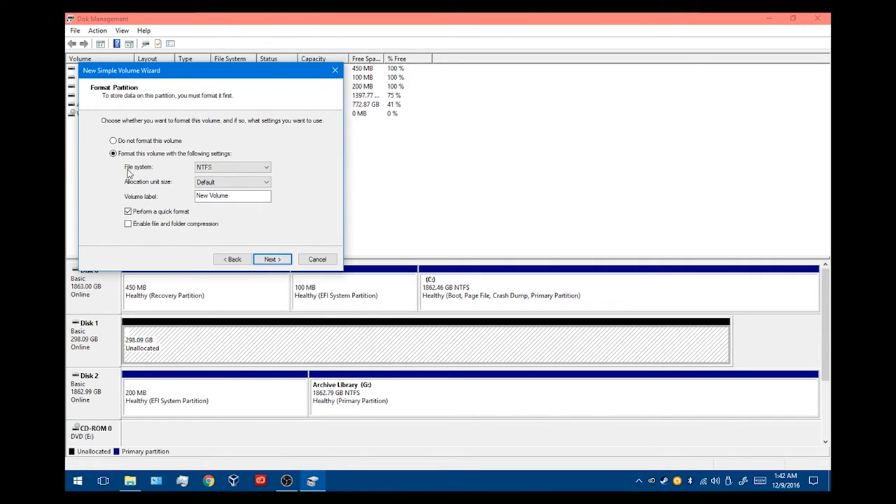
left_click(232, 167)
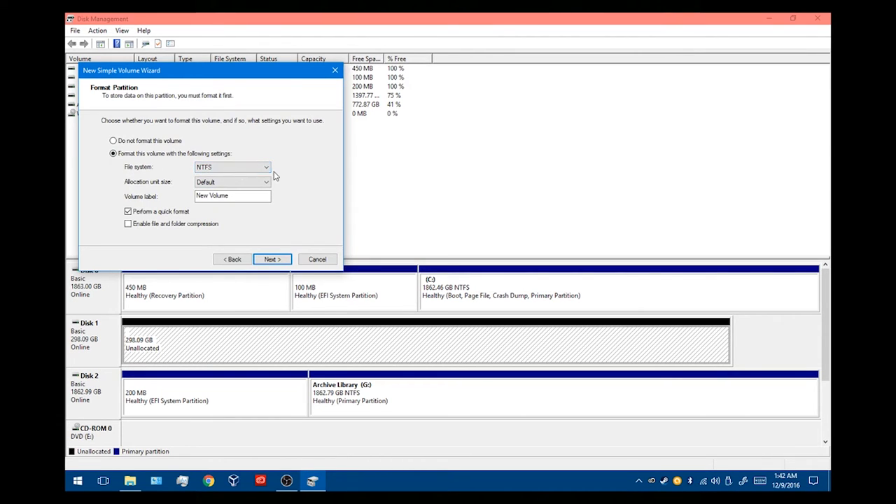
mouse_move(277, 169)
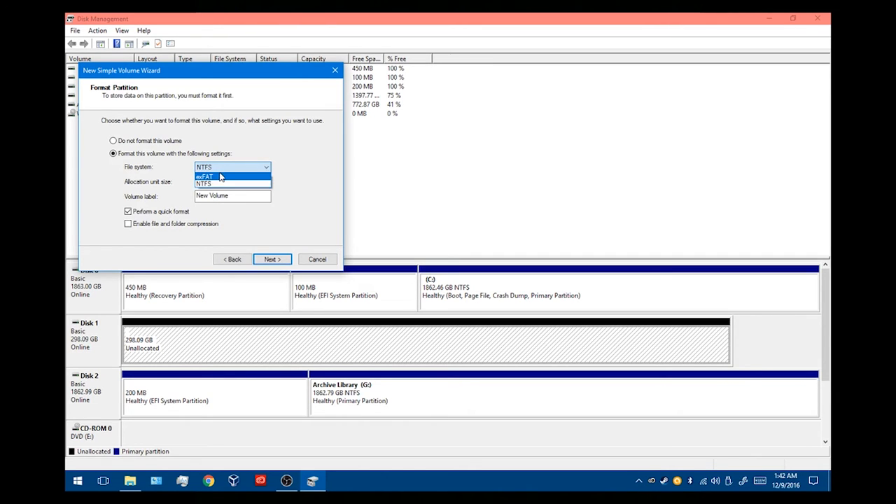
left_click(205, 177)
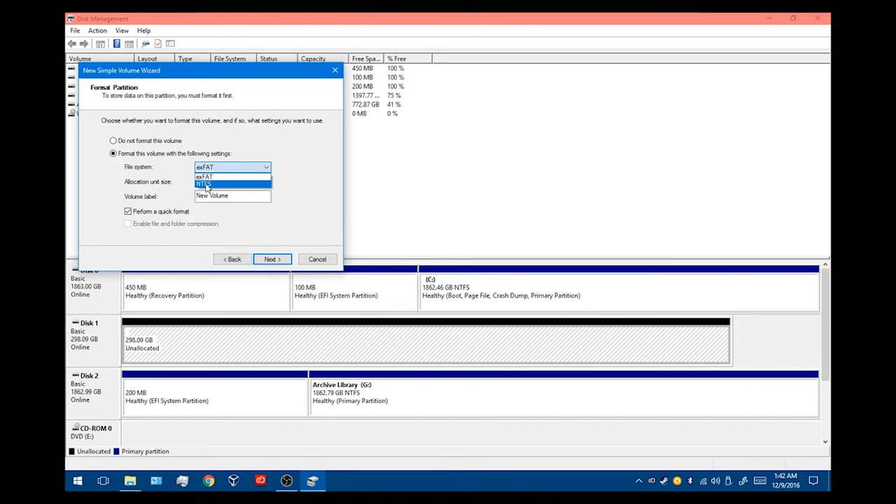
left_click(204, 185)
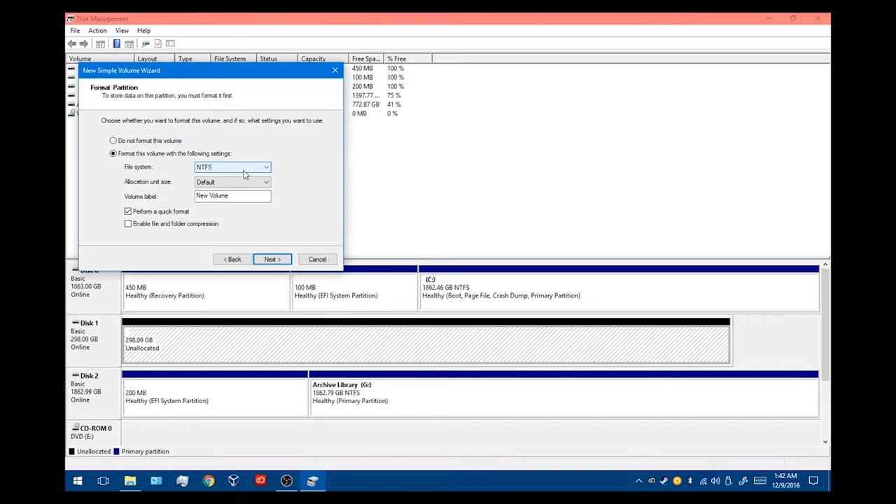
mouse_move(258, 176)
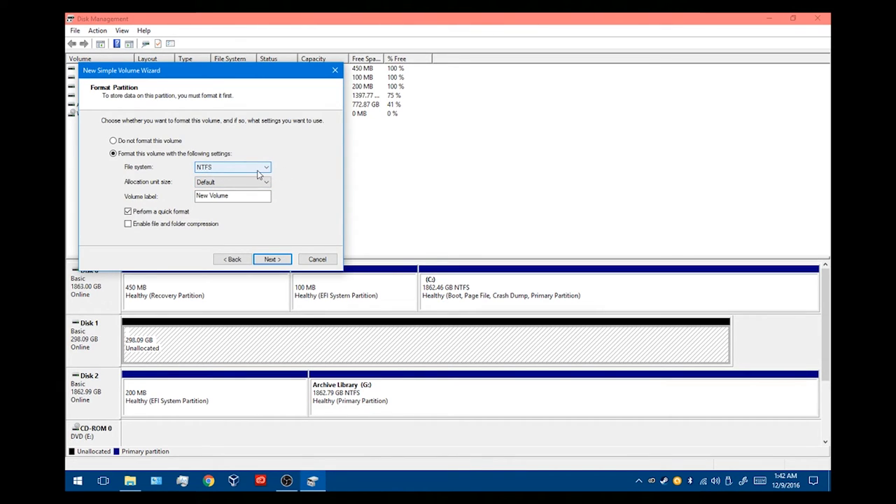
left_click(266, 167)
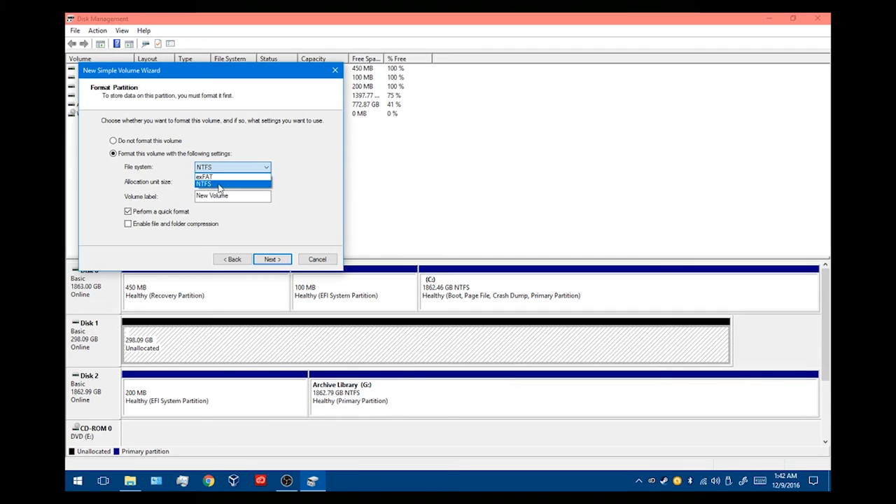
left_click(203, 185)
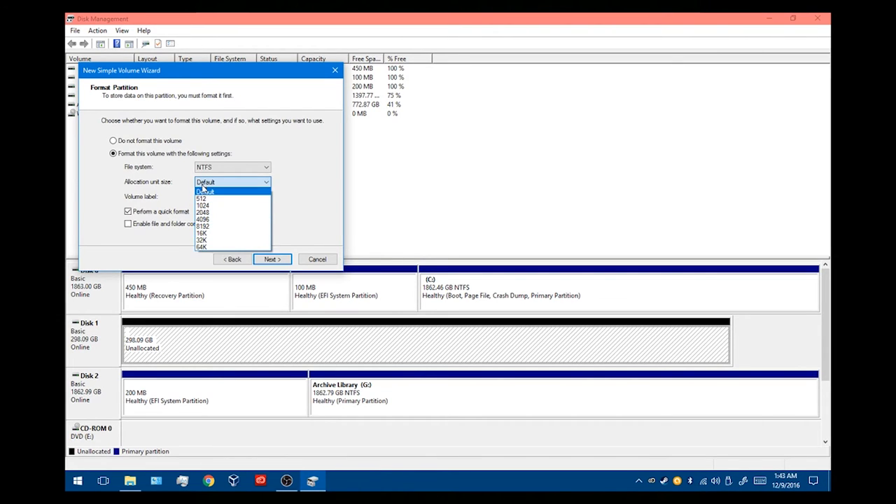
left_click(205, 190)
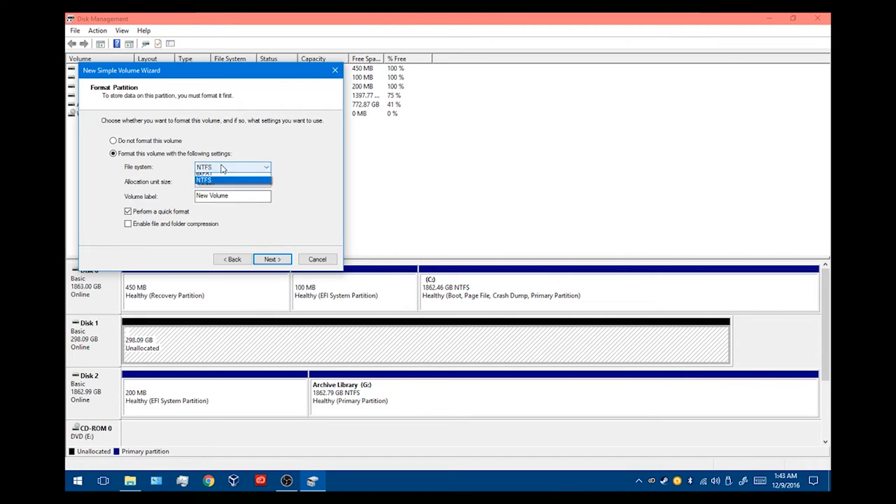
left_click(203, 180)
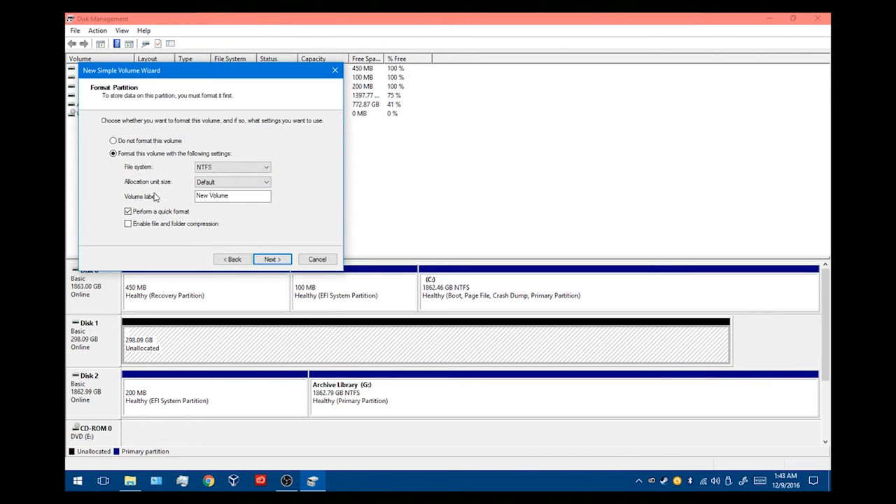
mouse_move(166, 204)
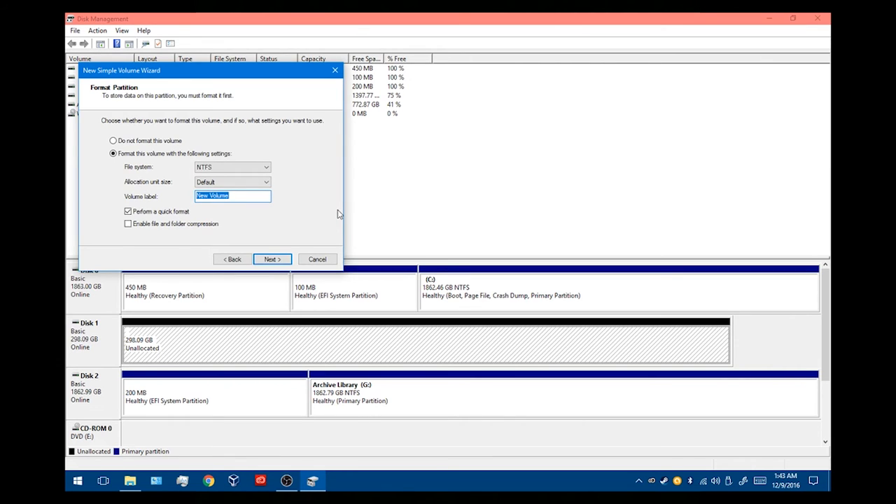
- Label the volume 'Extra Storage' and turn off quick format for a full NTFS format
type("E")
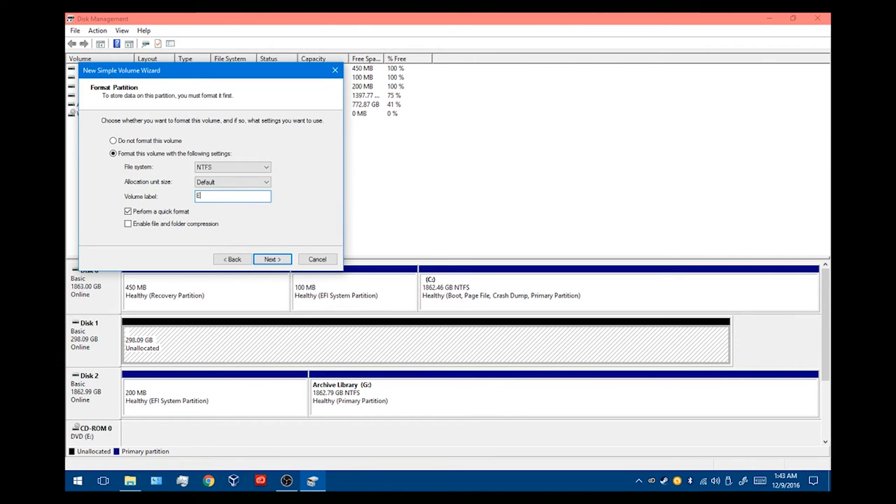
type("xtra Storage")
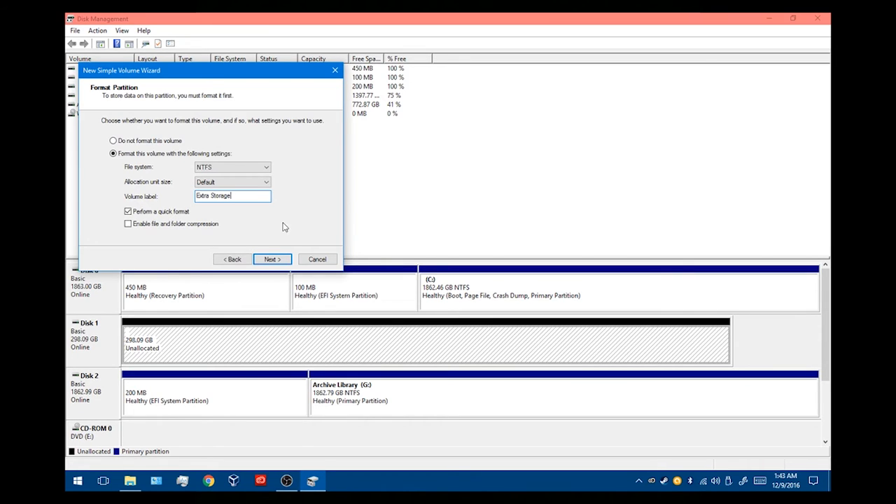
mouse_move(210, 218)
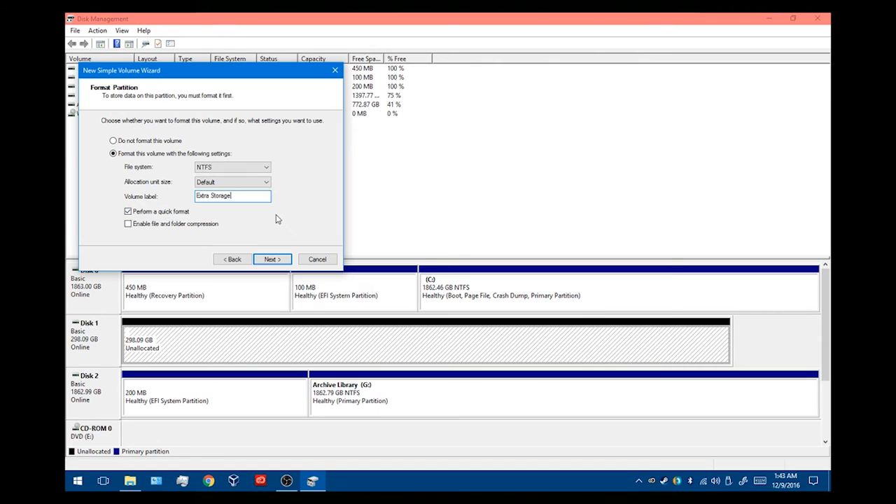
left_click(129, 210)
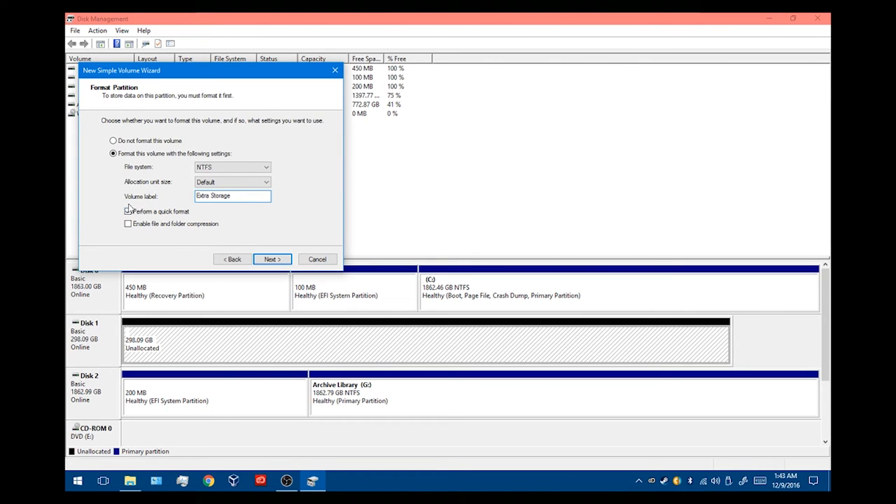
left_click(129, 210)
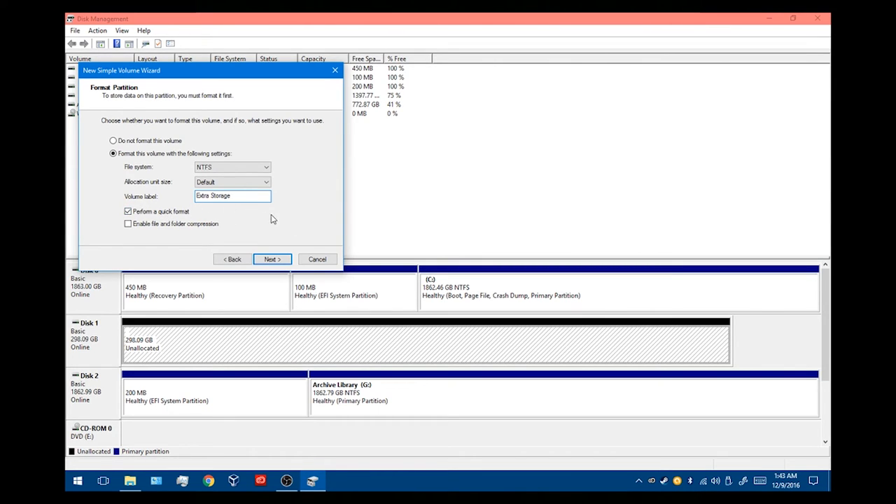
mouse_move(213, 219)
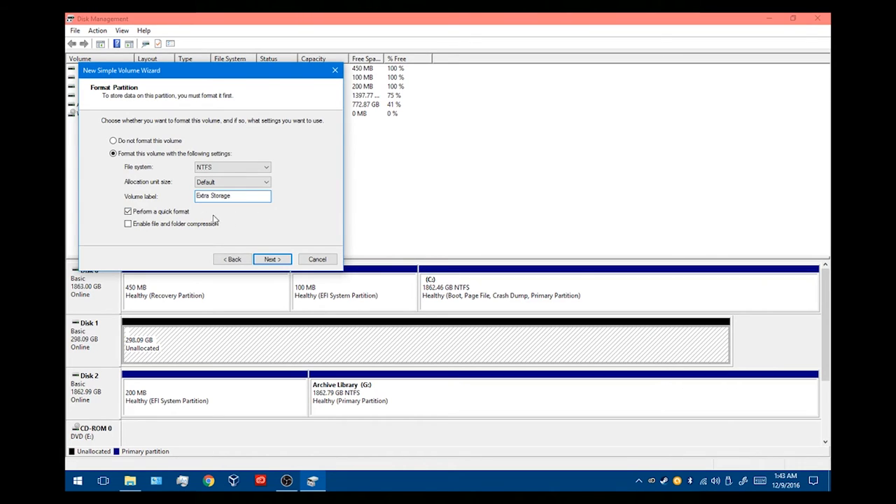
left_click(129, 210)
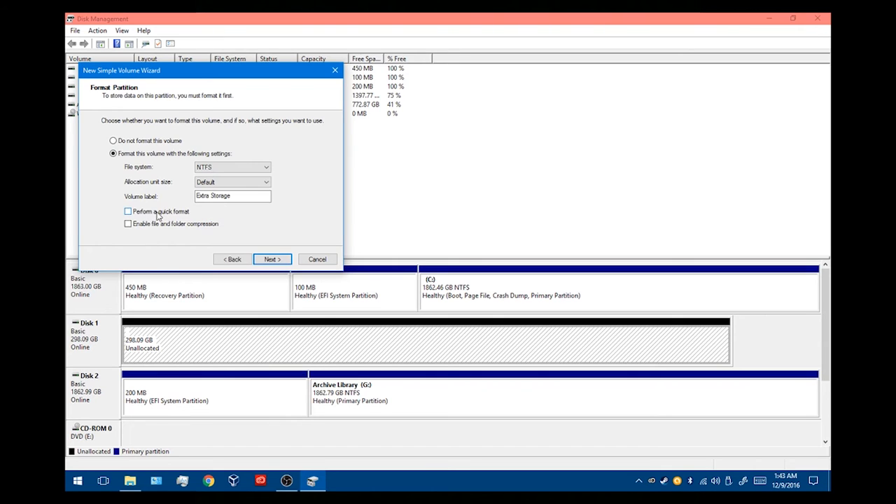
left_click(129, 210)
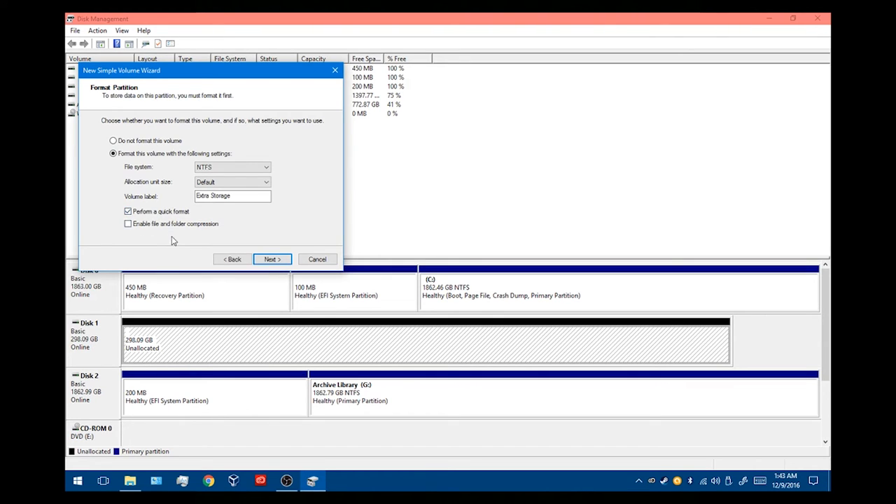
mouse_move(177, 238)
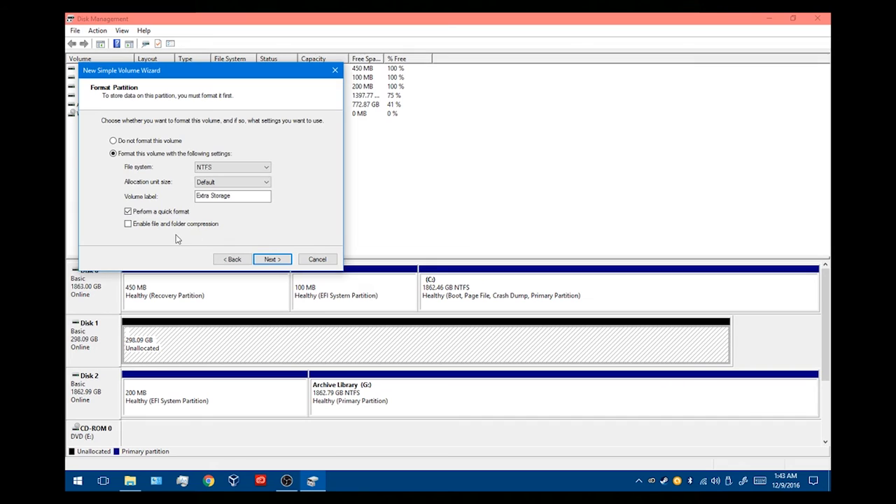
left_click(129, 210)
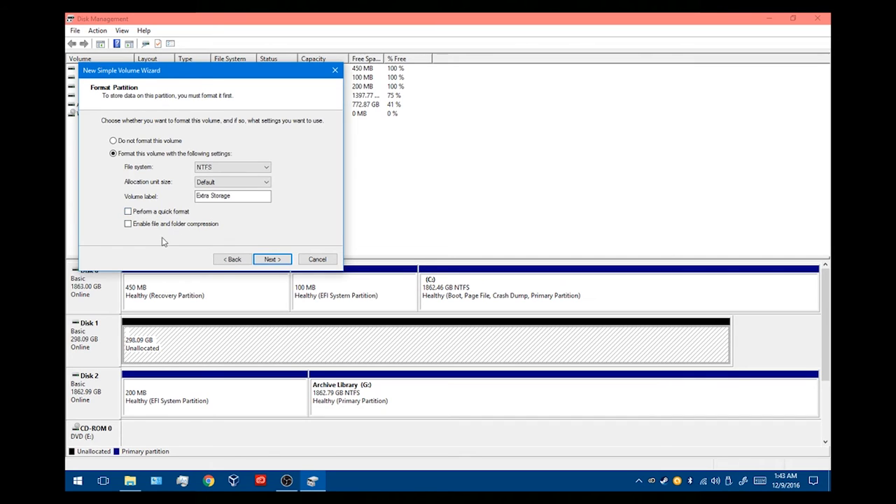
mouse_move(329, 233)
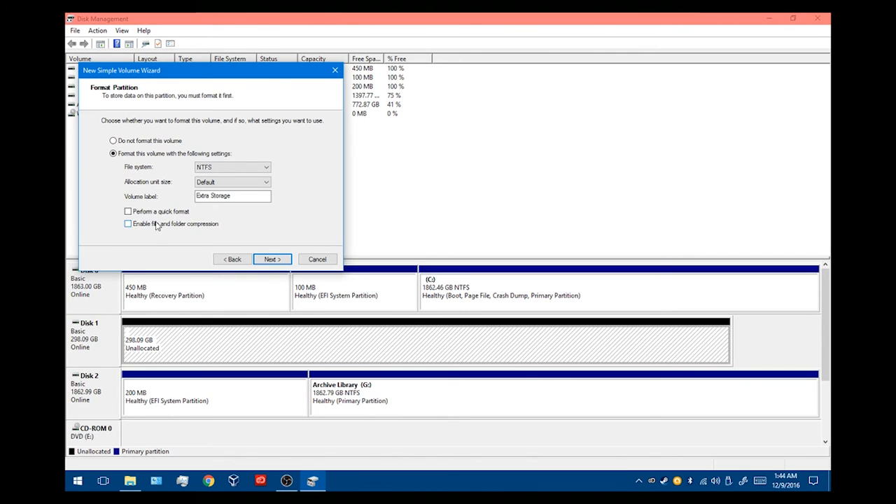
mouse_move(168, 233)
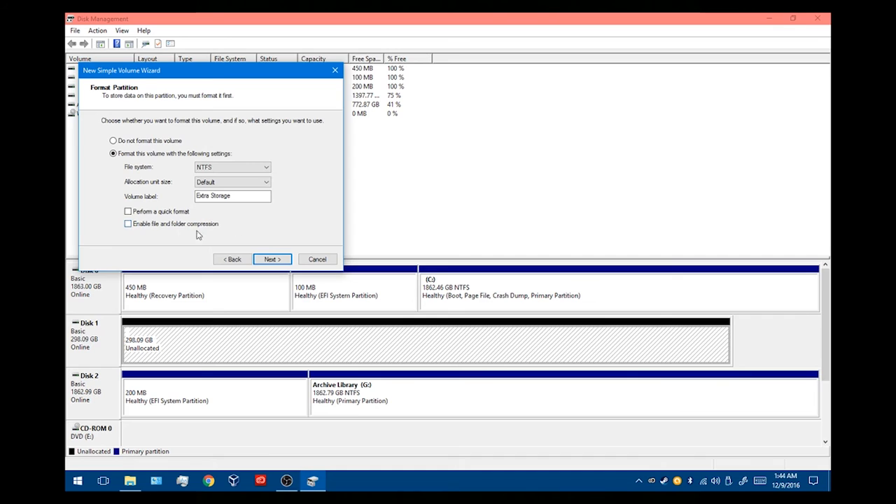
mouse_move(129, 261)
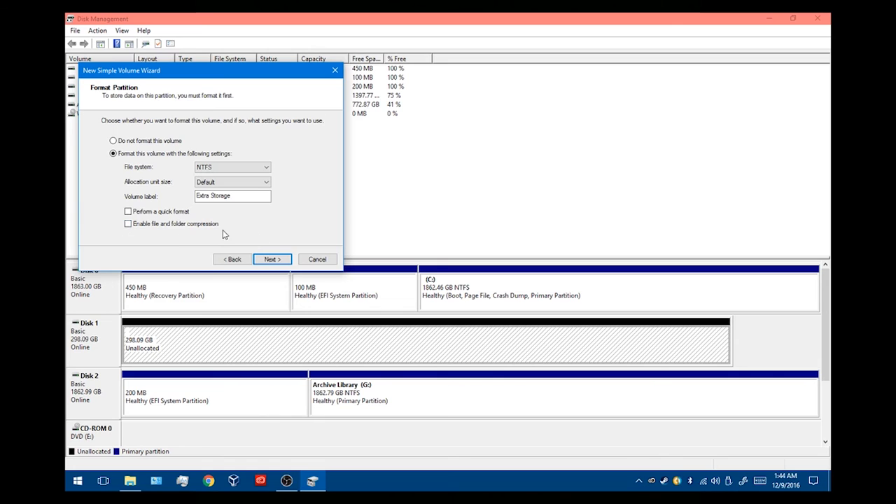
mouse_move(212, 235)
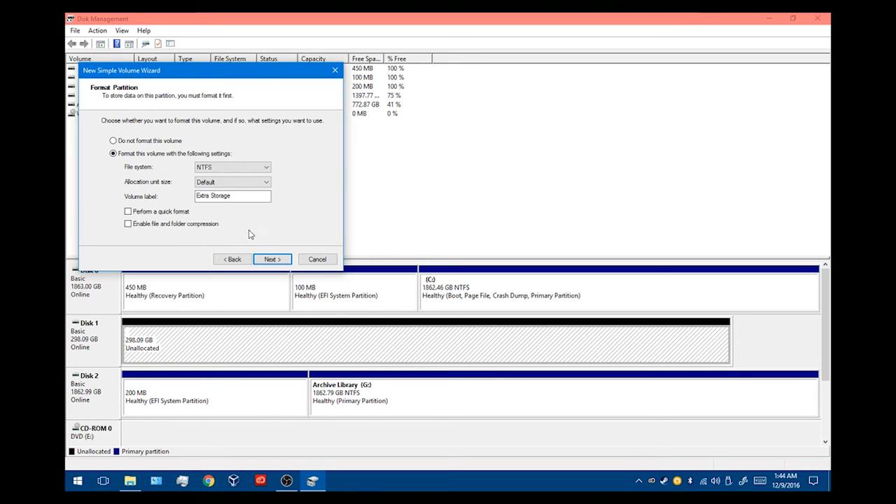
- Advance to the wizard's completion summary and review the chosen settings
left_click(232, 196)
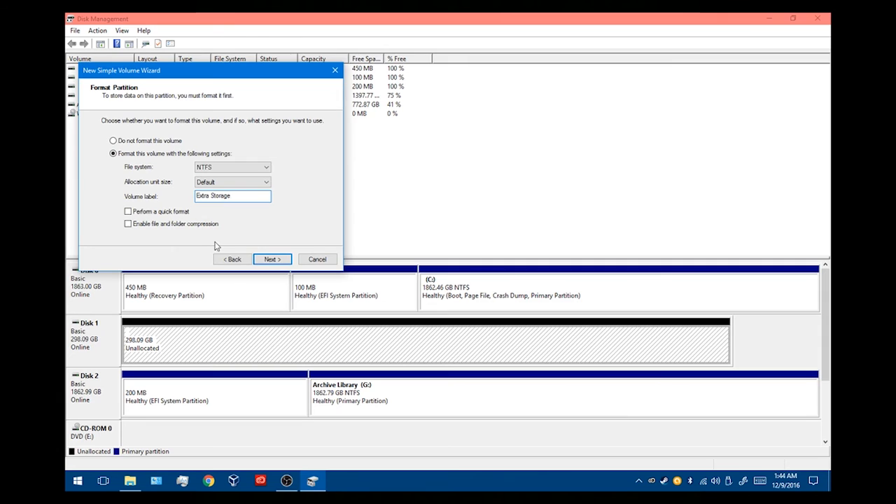
left_click(271, 259)
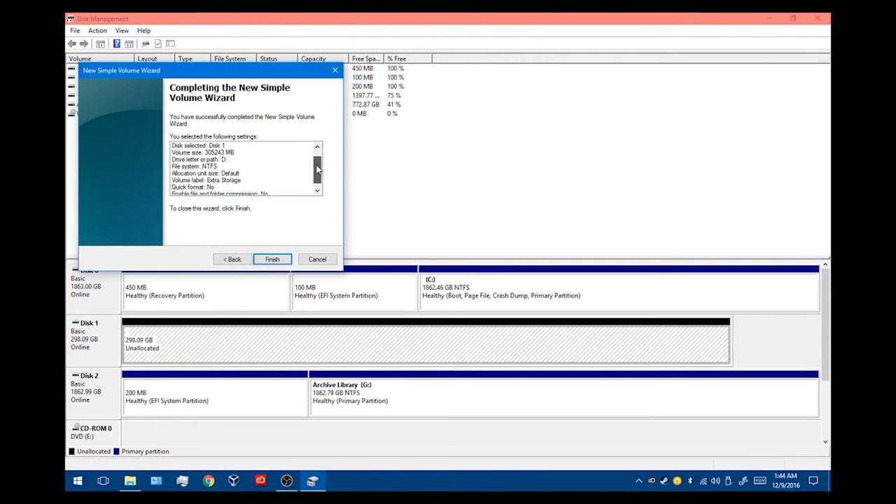
scroll("down", 3)
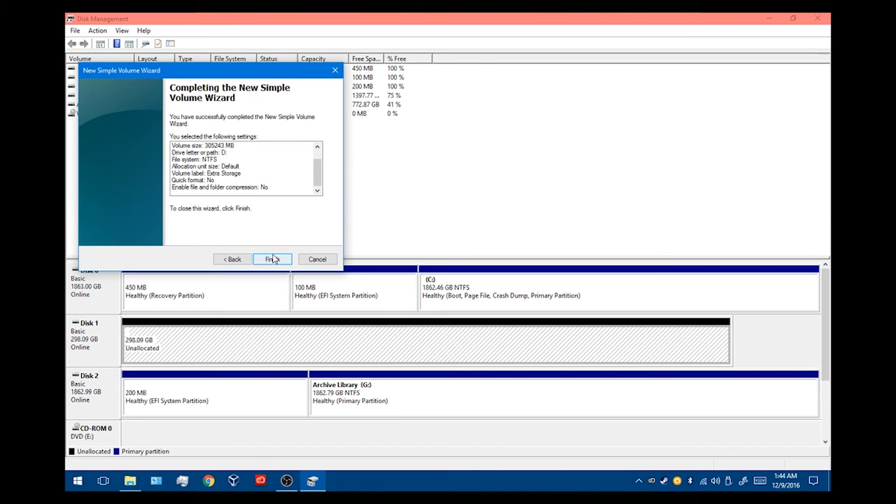
- Finish the wizard so Disk 1 formats as the NTFS volume Extra Storage (D:)
left_click(272, 259)
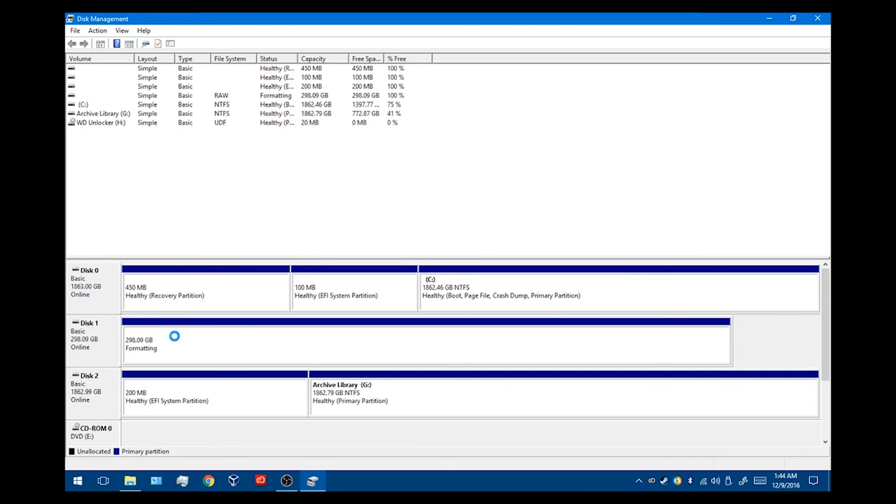
mouse_move(168, 28)
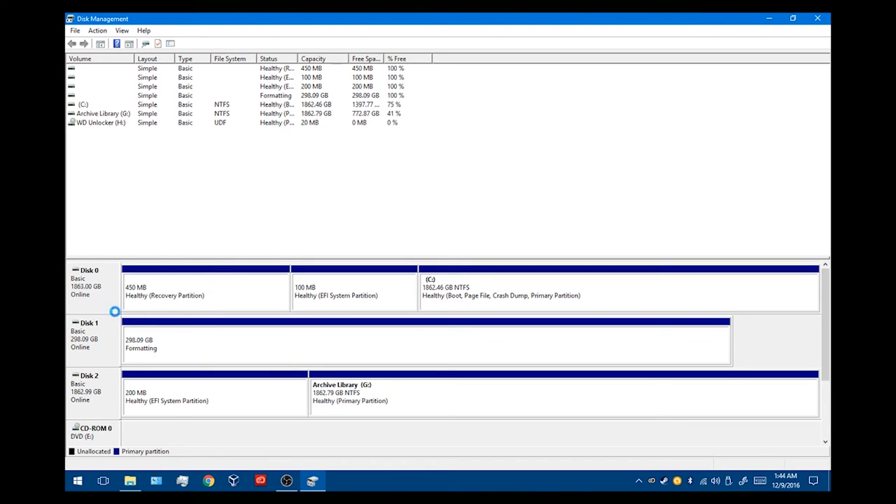
mouse_move(482, 314)
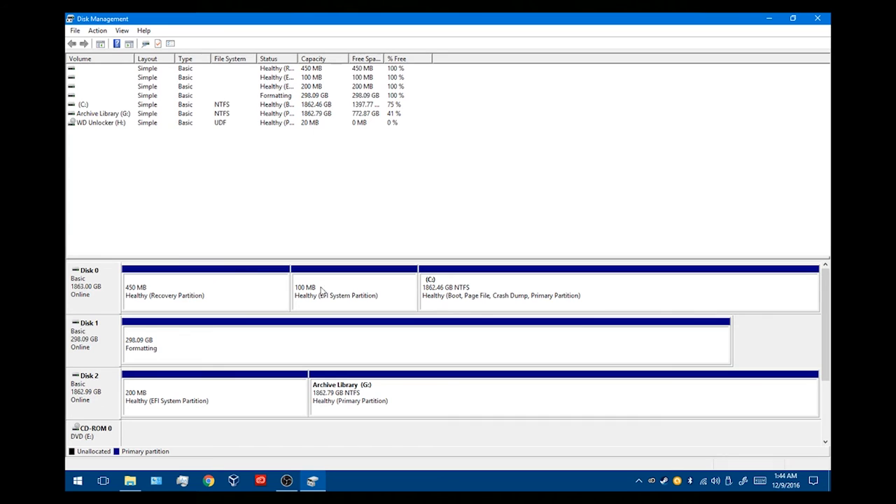
mouse_move(375, 320)
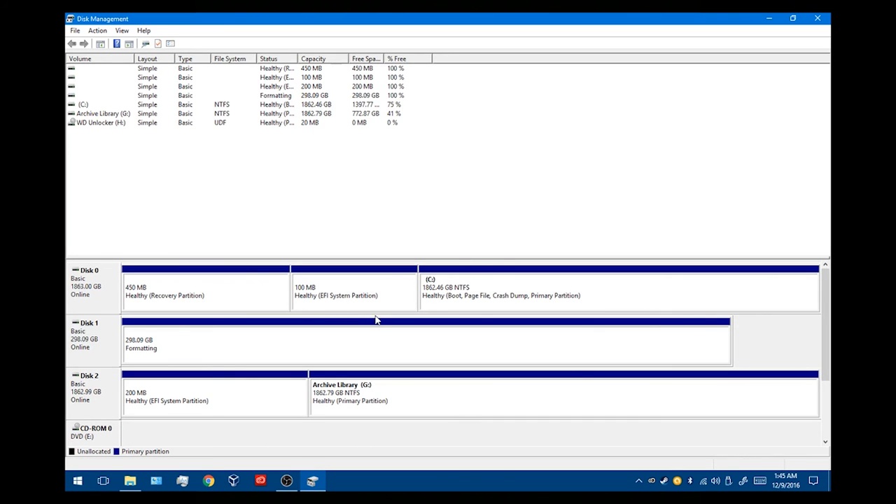
mouse_move(129, 357)
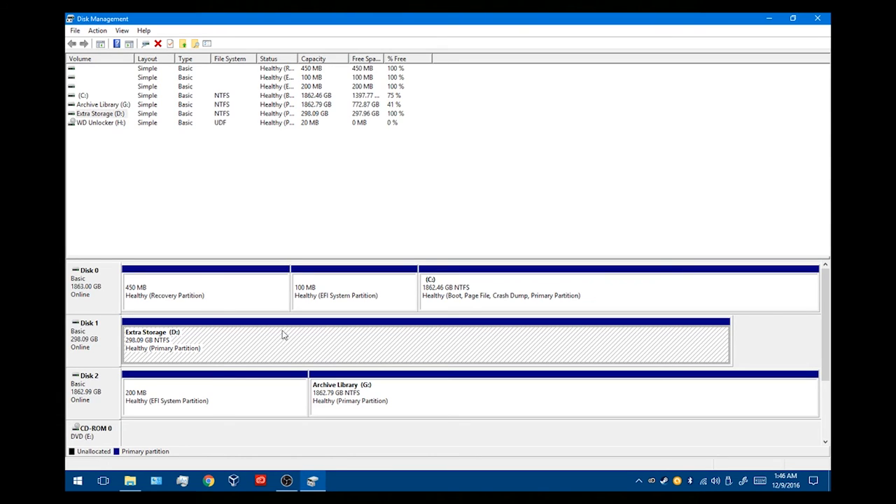
mouse_move(147, 337)
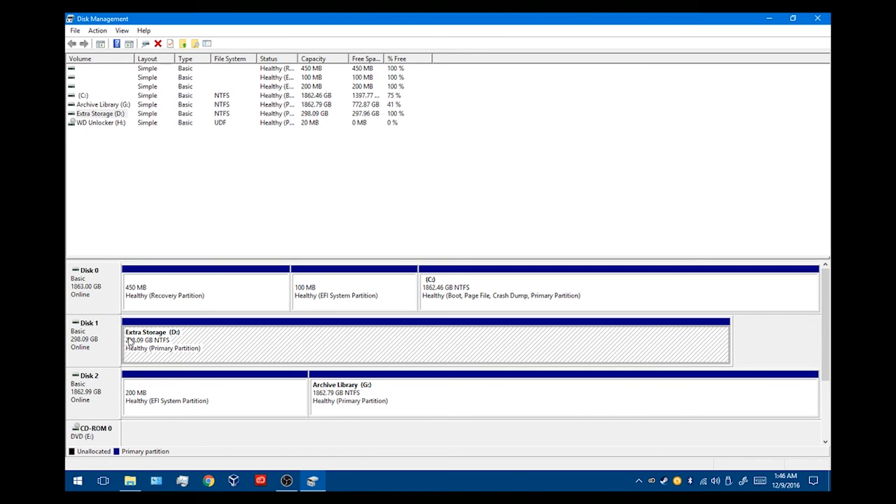
mouse_move(502, 343)
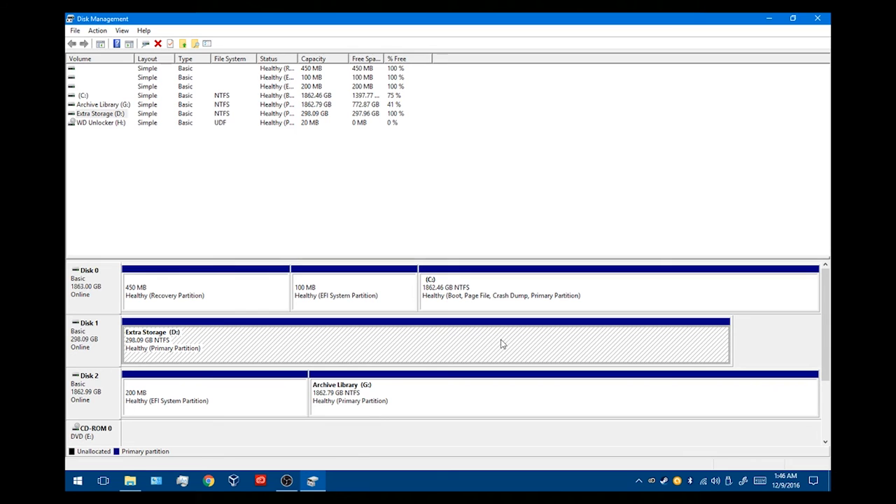
mouse_move(801, 118)
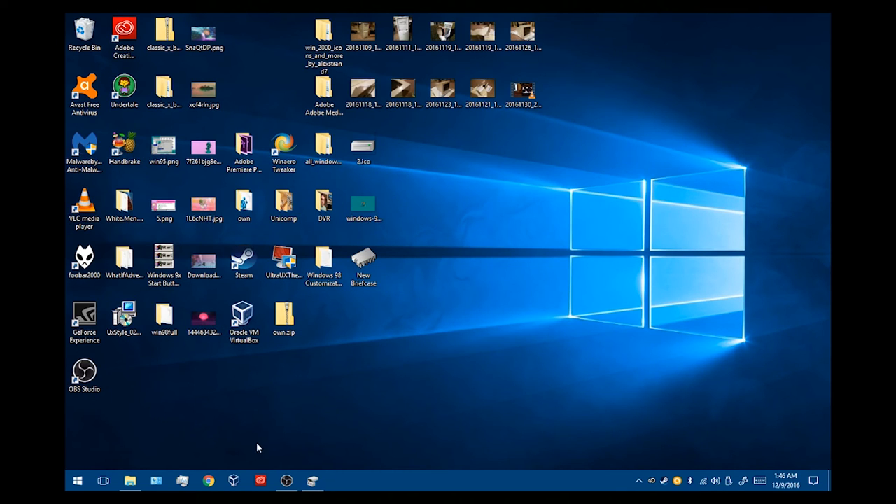
- Open Extra Storage (D:) from This PC and select all six image files
left_click(129, 482)
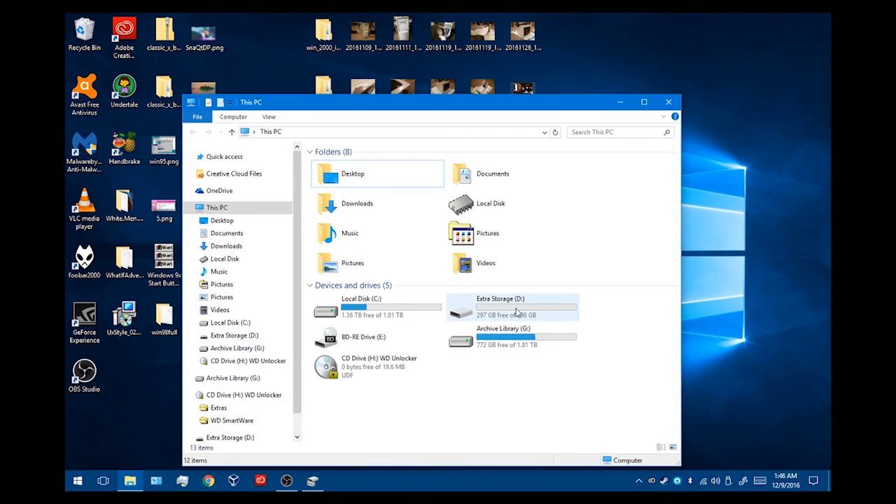
mouse_move(478, 322)
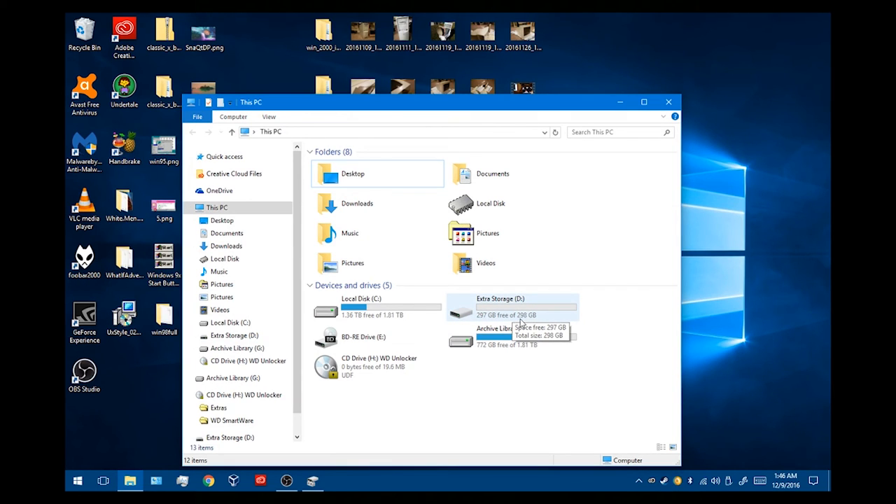
double_click(511, 307)
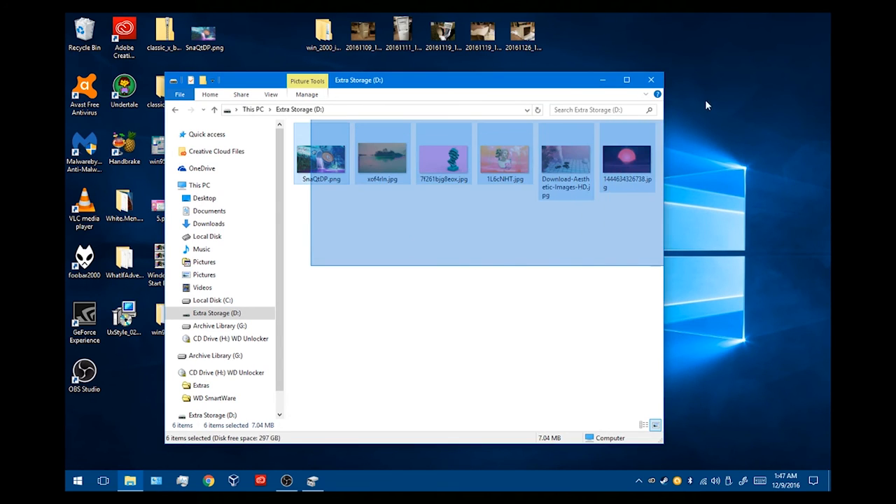
left_click(216, 314)
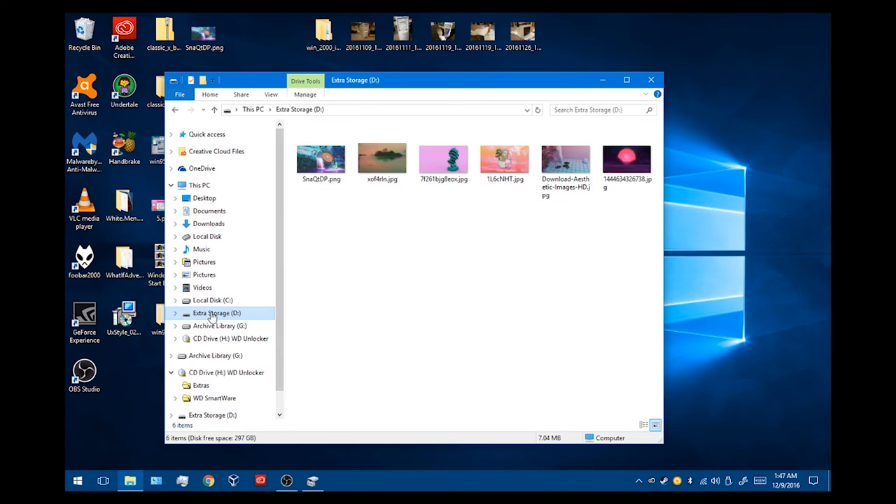
key("ctrl+a")
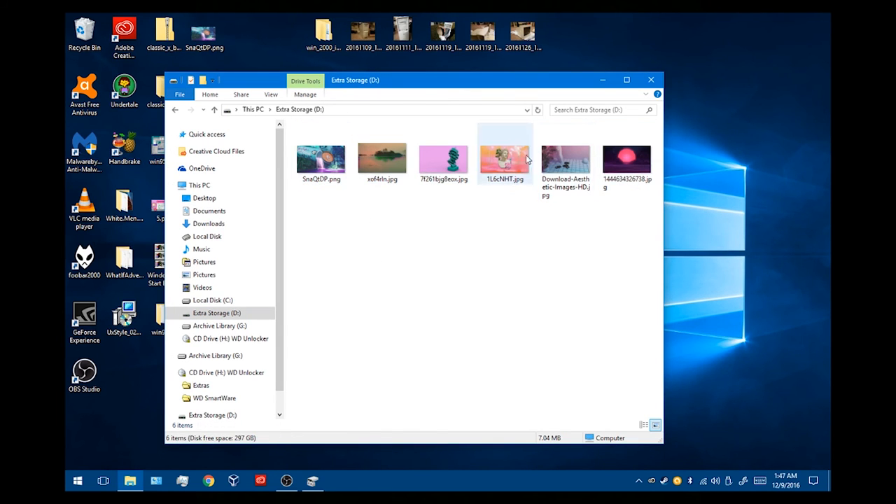
- Close File Explorer and launch CrystalDiskInfo to see the WDC WD2003FZEX health report
left_click(649, 78)
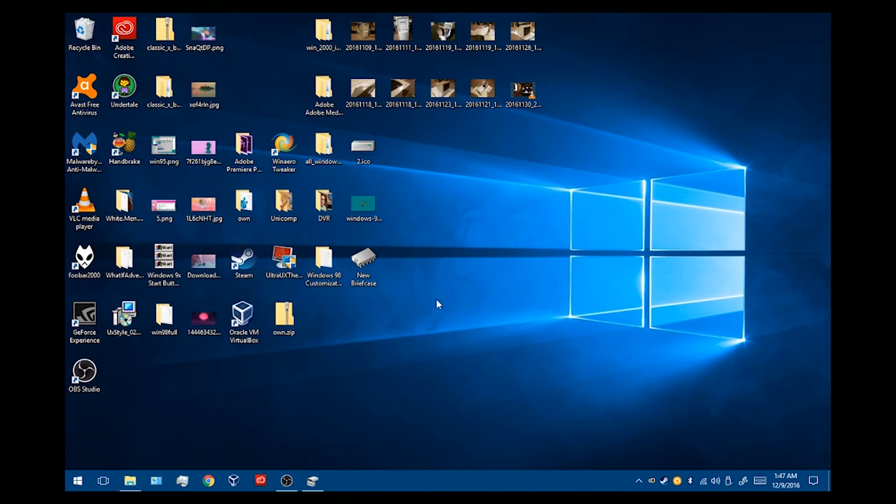
mouse_move(417, 302)
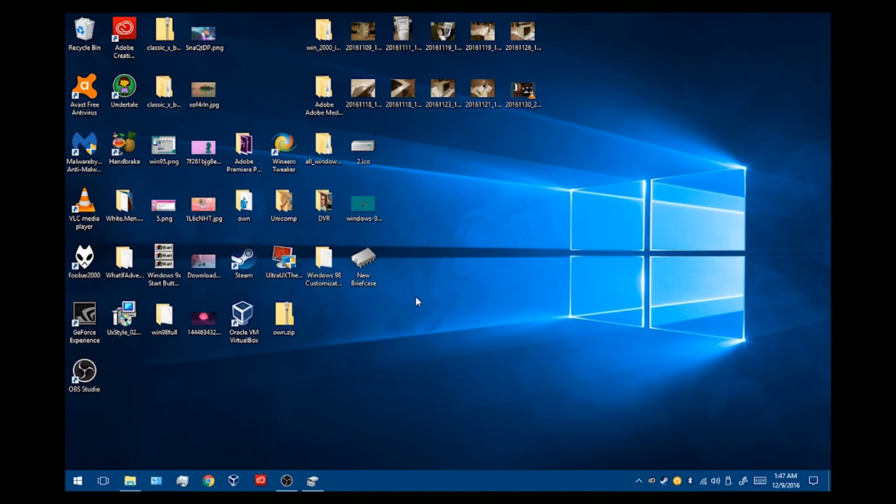
mouse_move(67, 469)
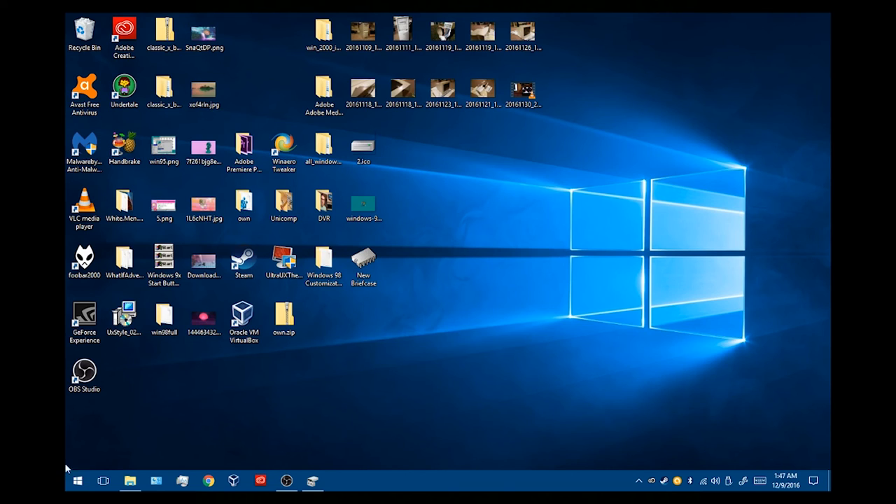
left_click(77, 480)
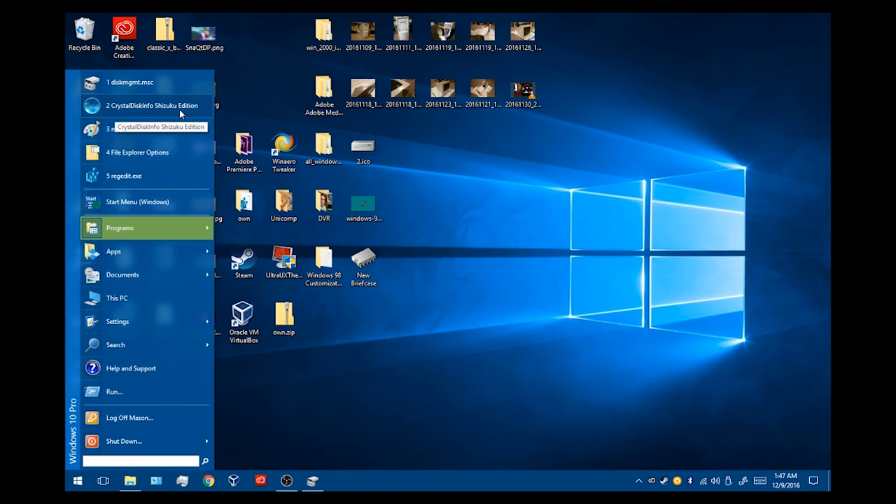
left_click(151, 105)
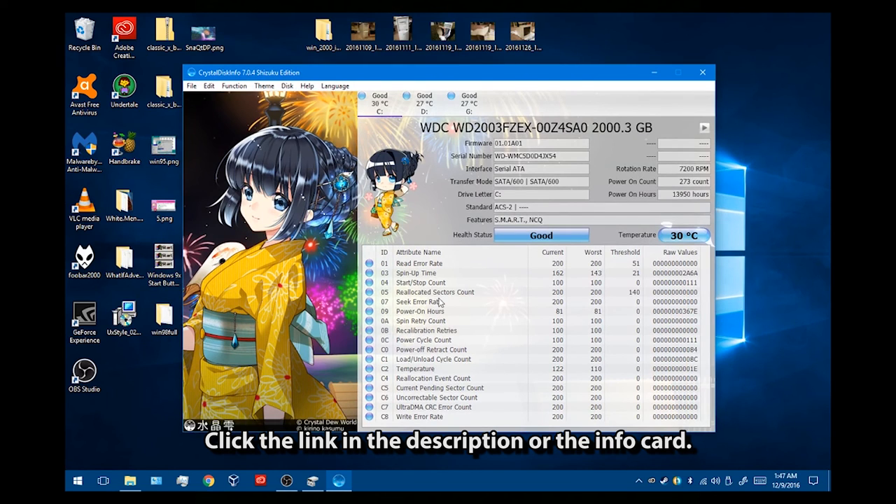
mouse_move(520, 361)
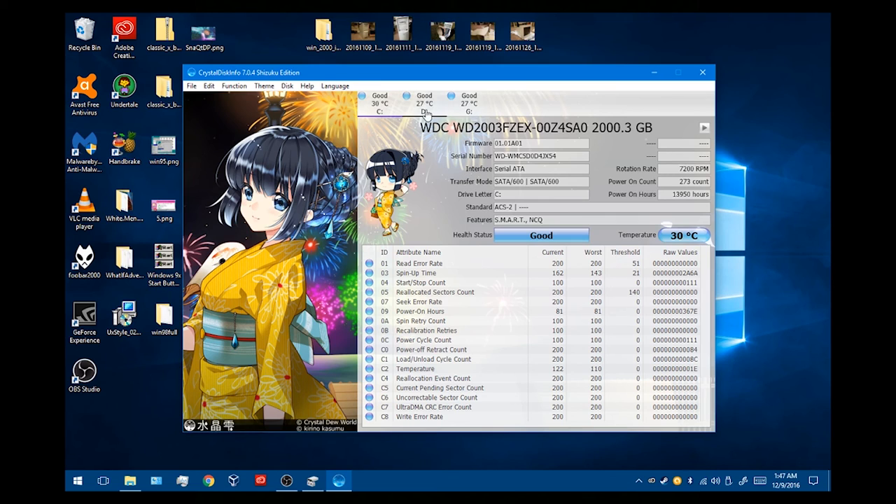
- Switch to the 320 GB WDC WD3200AAVS (D: Extra Storage), rated Good at 27 °C
left_click(423, 104)
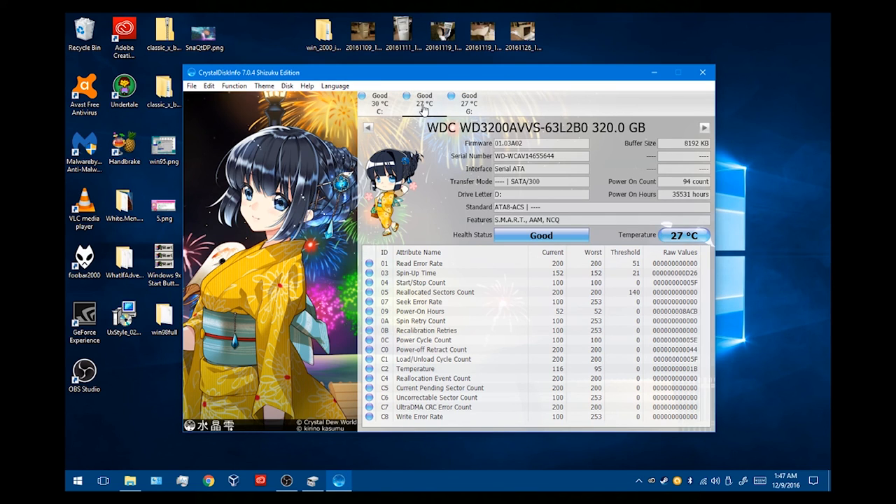
mouse_move(424, 104)
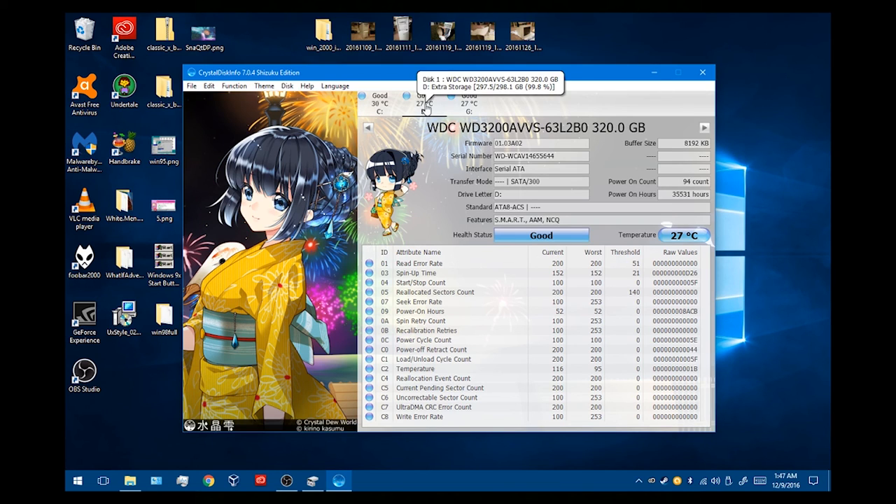
mouse_move(524, 243)
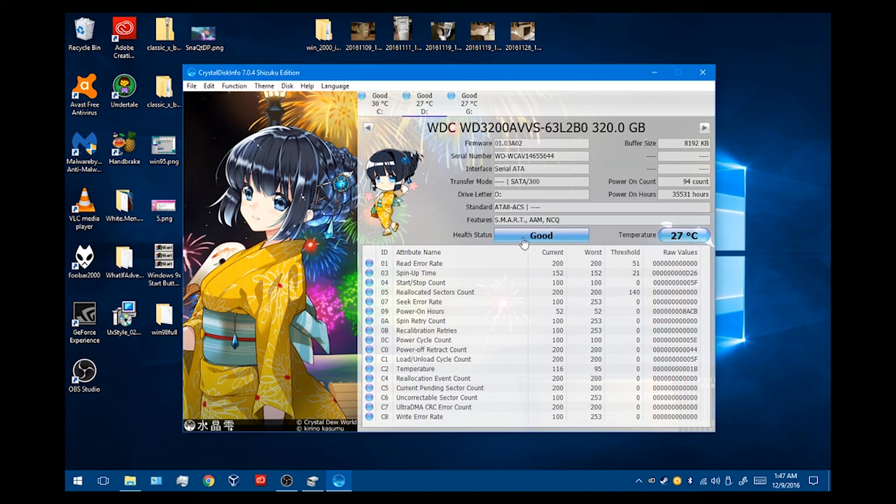
mouse_move(651, 250)
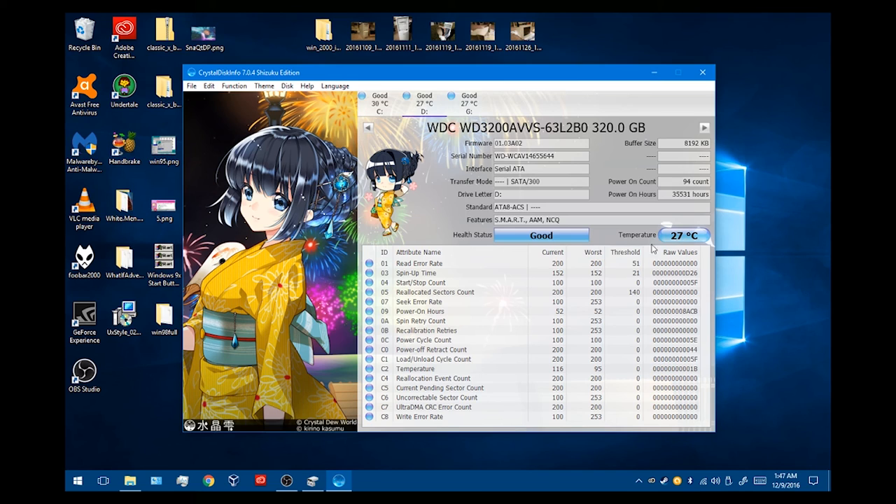
mouse_move(520, 316)
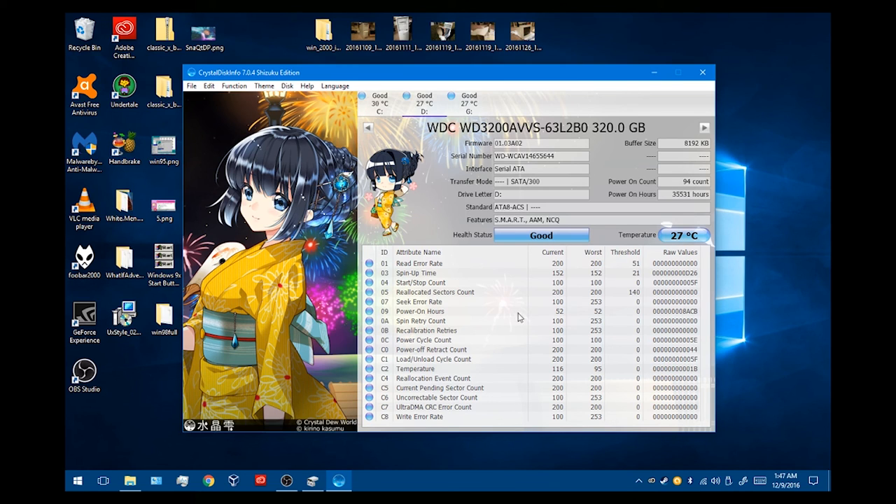
mouse_move(409, 398)
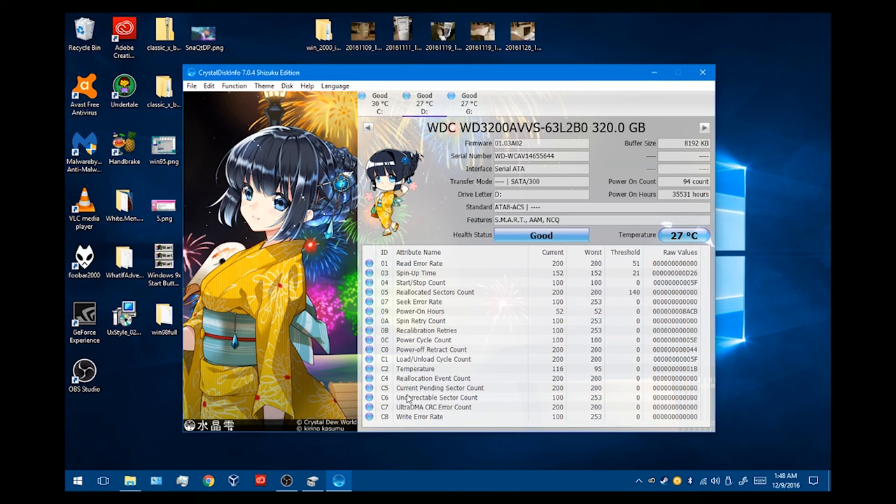
mouse_move(511, 317)
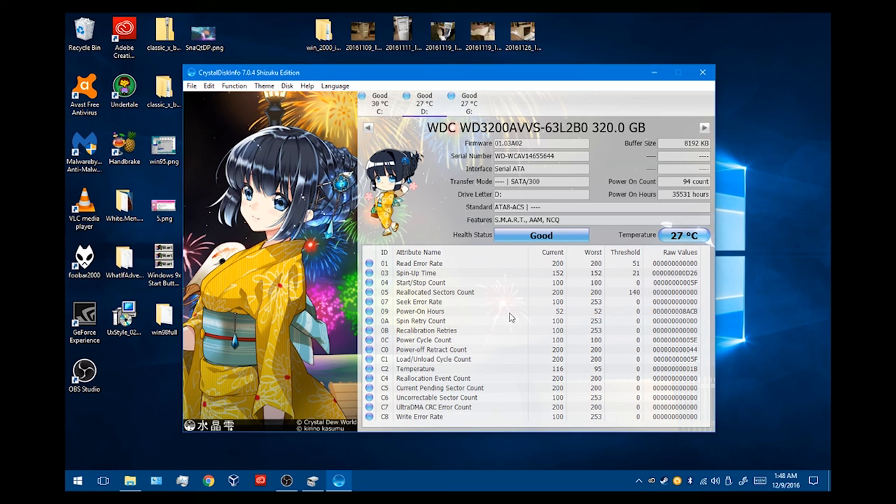
mouse_move(511, 223)
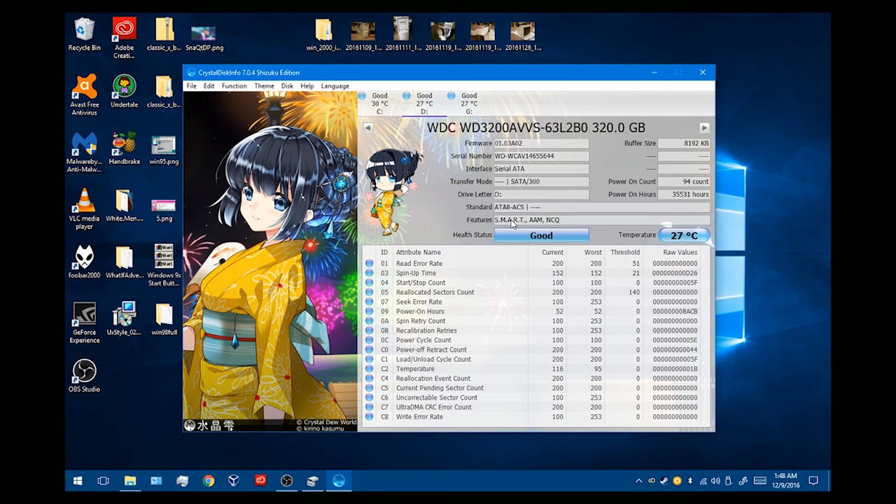
mouse_move(496, 226)
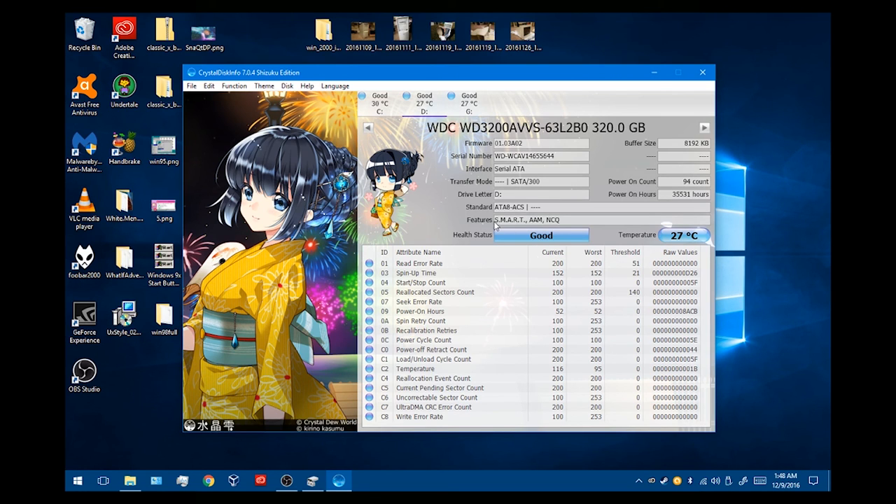
mouse_move(423, 218)
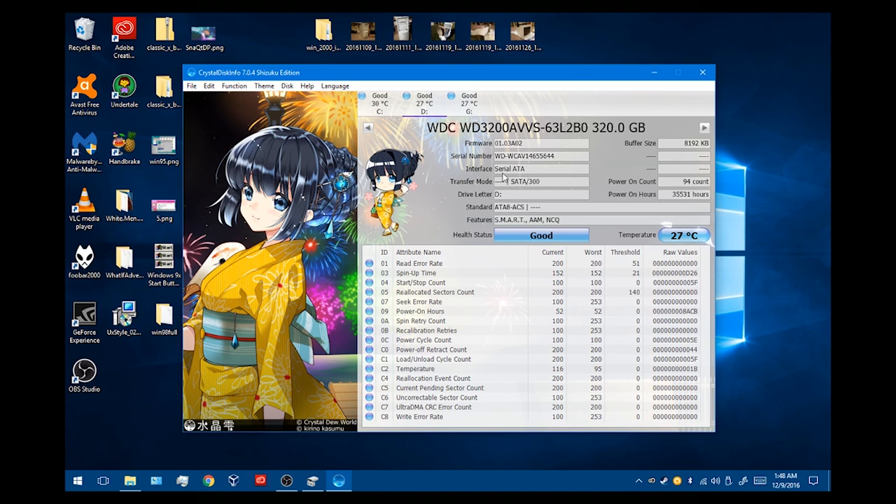
mouse_move(526, 224)
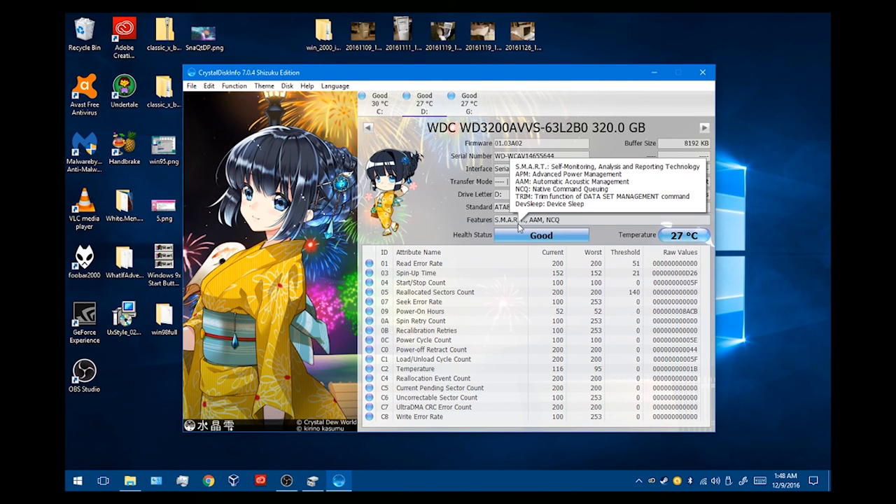
mouse_move(427, 217)
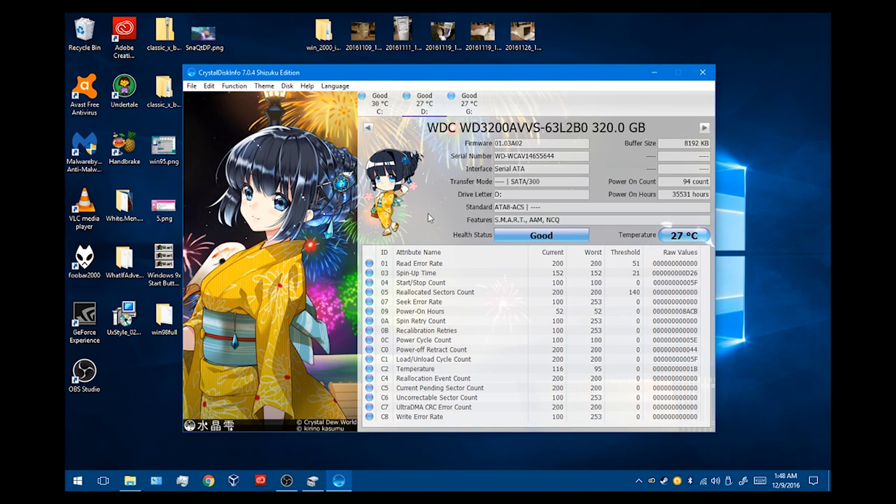
mouse_move(342, 227)
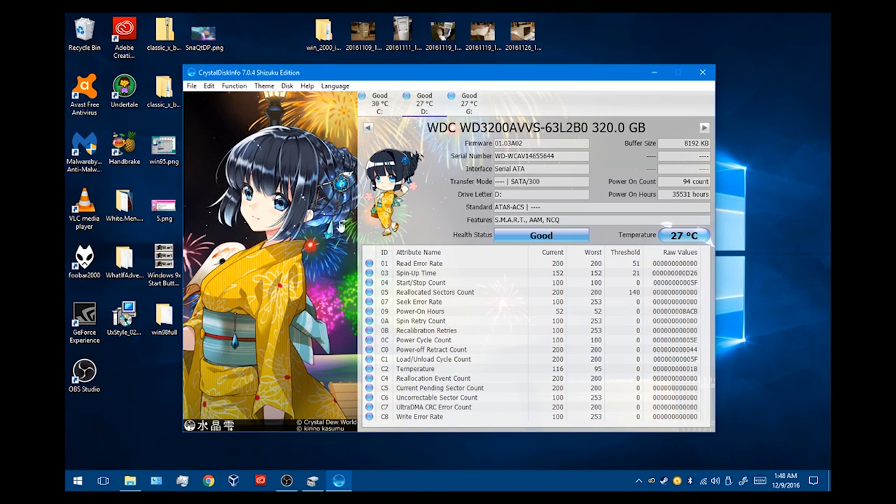
mouse_move(599, 273)
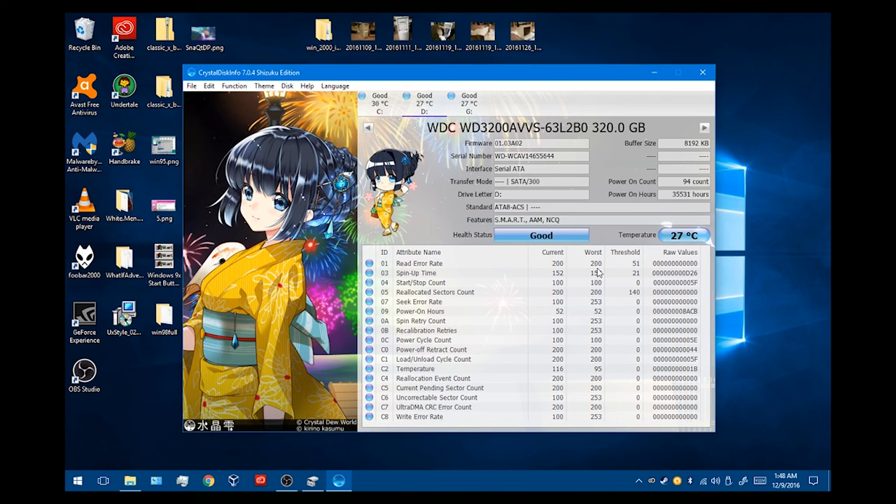
mouse_move(490, 385)
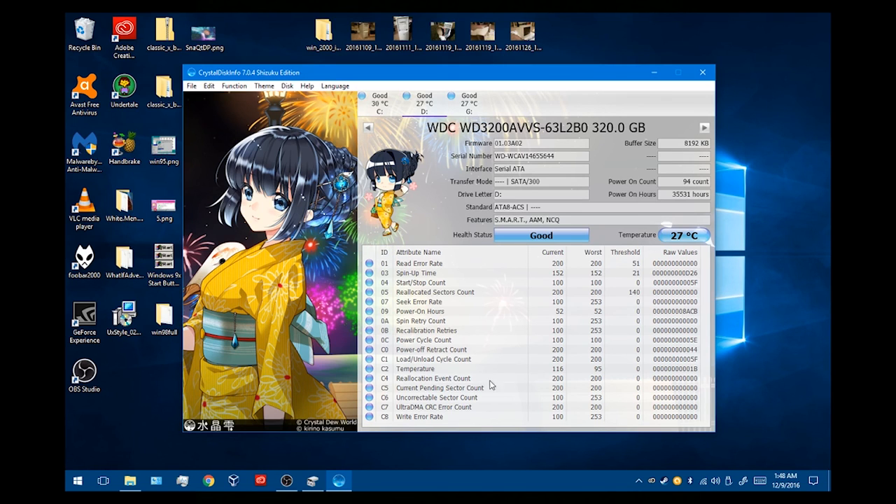
mouse_move(361, 212)
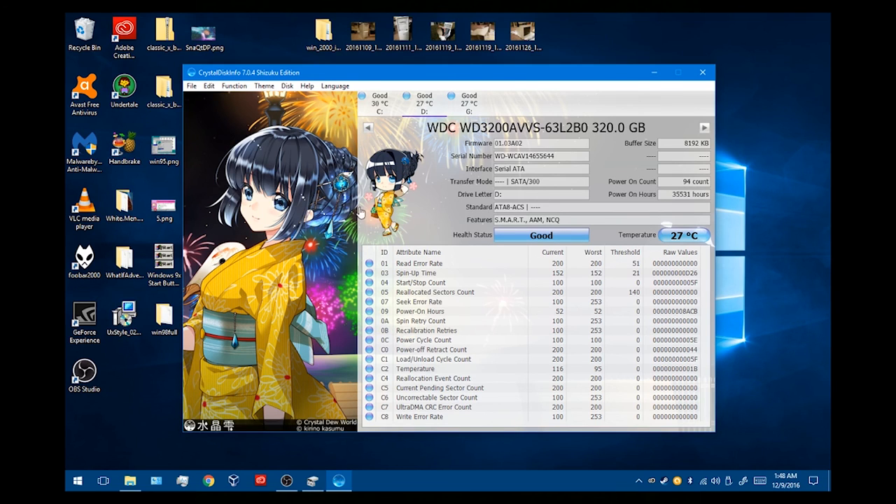
mouse_move(428, 194)
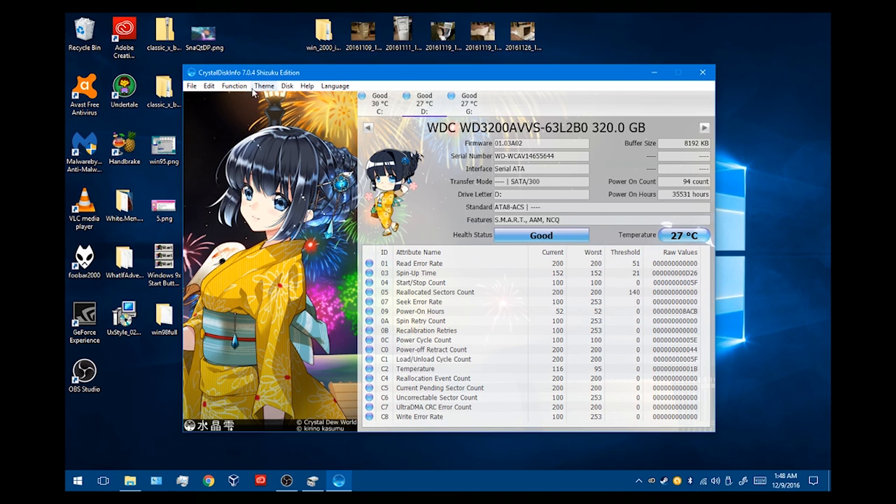
- Switch CrystalDiskInfo to a different Shizuku theme from the Theme menu
left_click(268, 80)
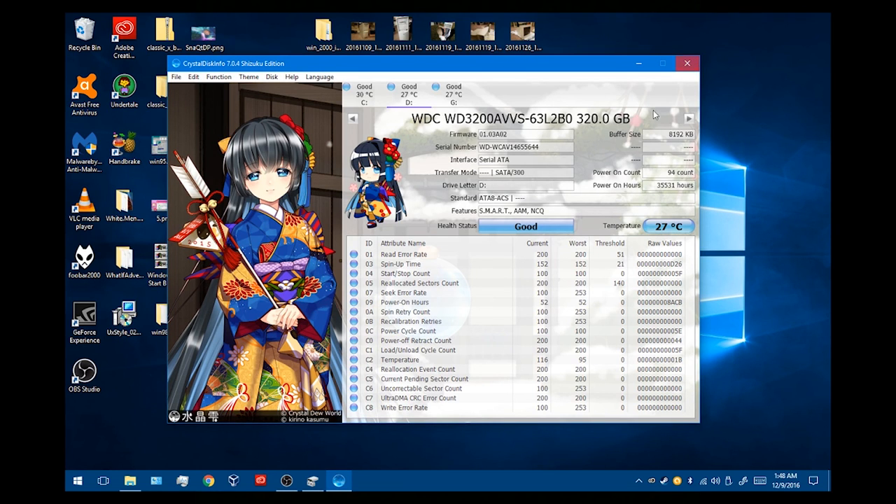
- Close CrystalDiskInfo and return focus to the Windows desktop
left_click(686, 63)
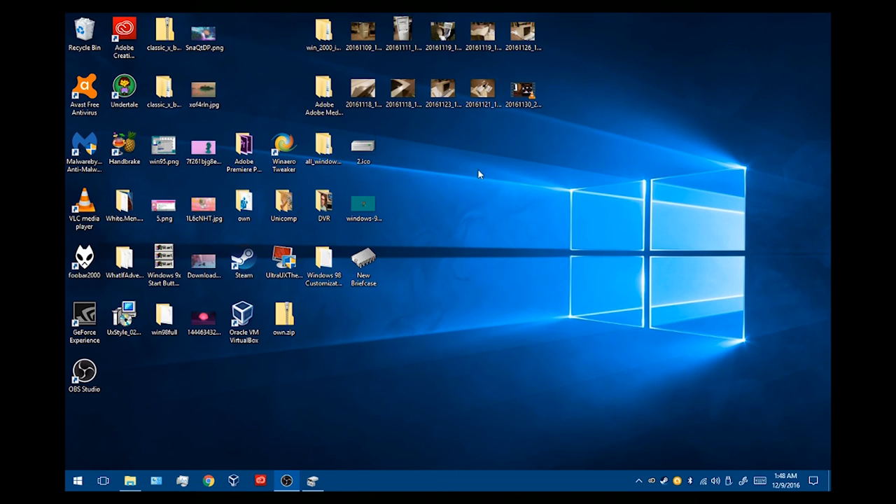
left_click(323, 263)
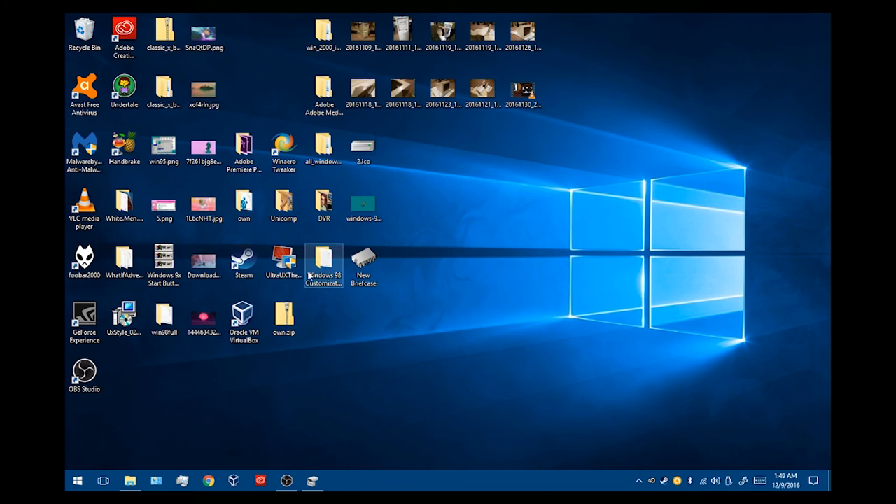
left_click(413, 337)
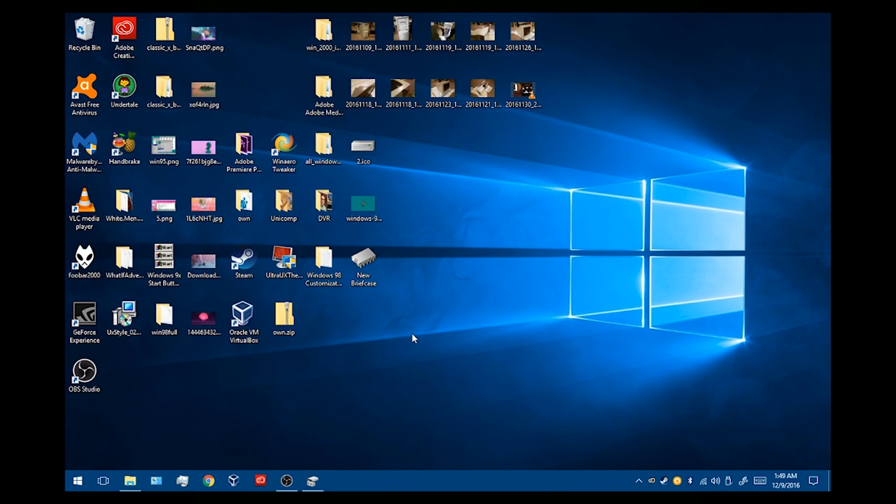
mouse_move(507, 305)
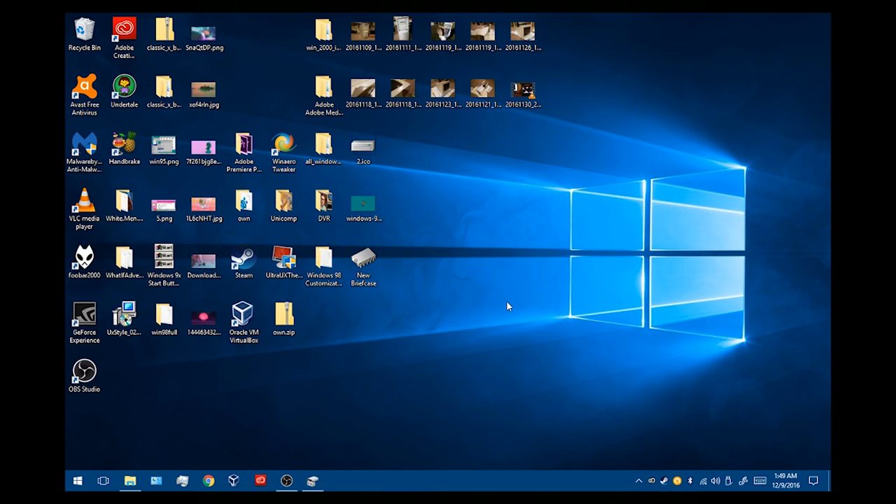